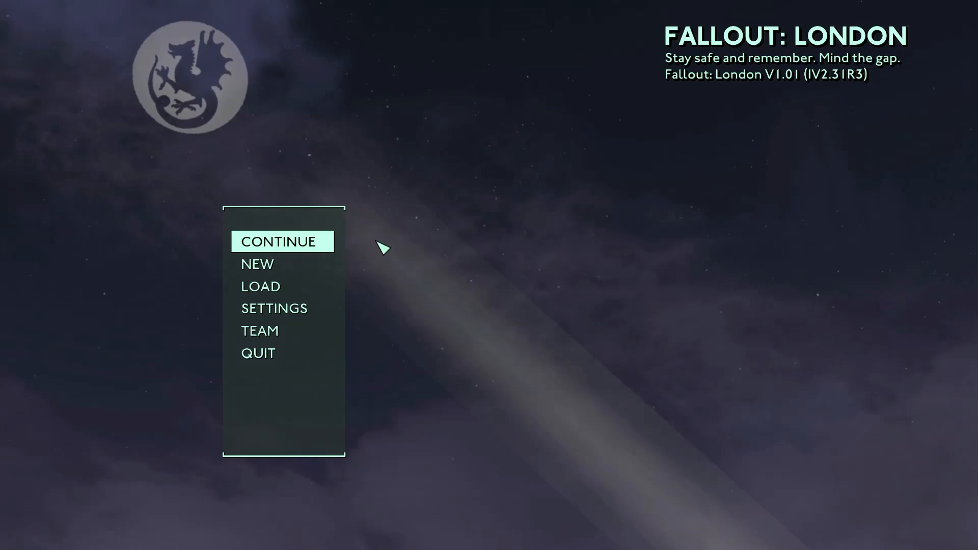
Step: Scroll past the guide's reference diagram and land on the Mod Organizer 2 v2.5.2 GitHub releases page
left_click(279, 241)
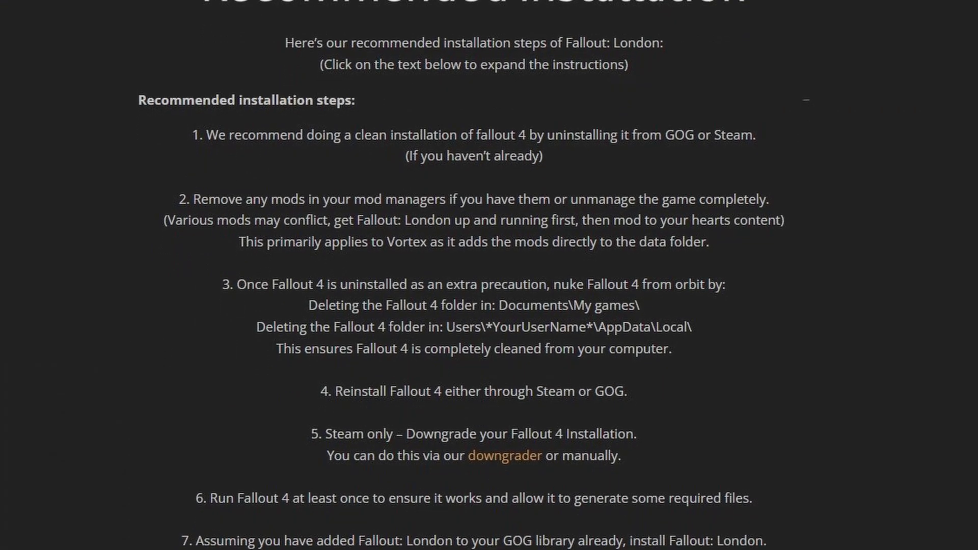
scroll("down", 3)
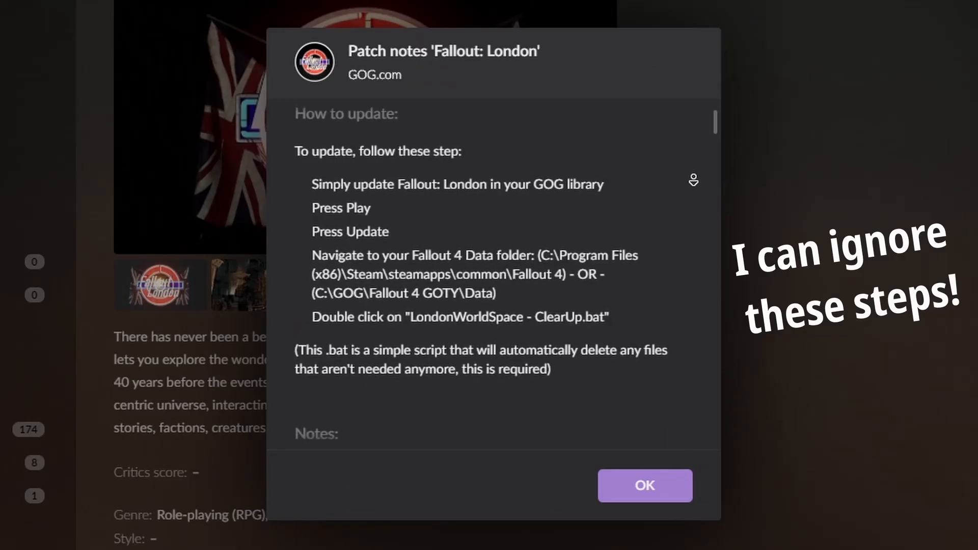
left_click(644, 487)
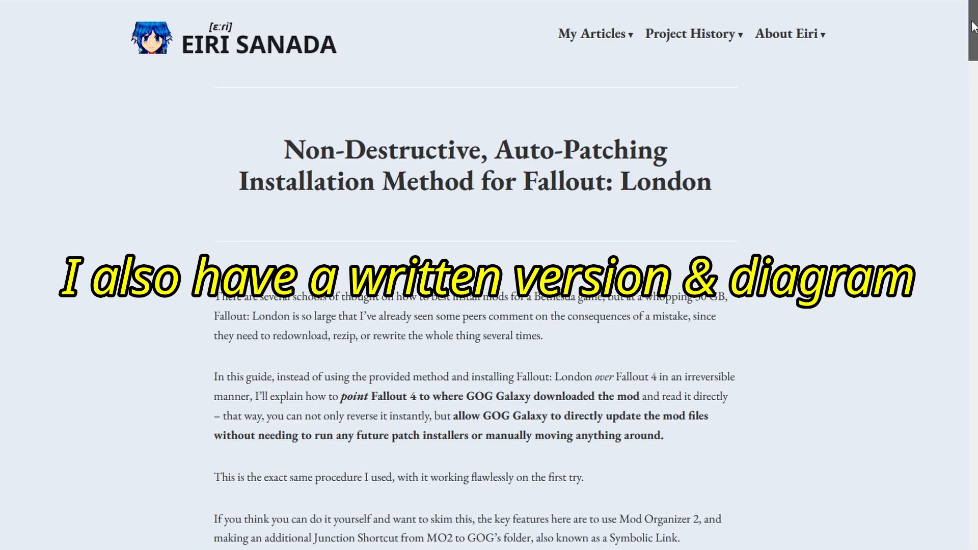
scroll("down", 3)
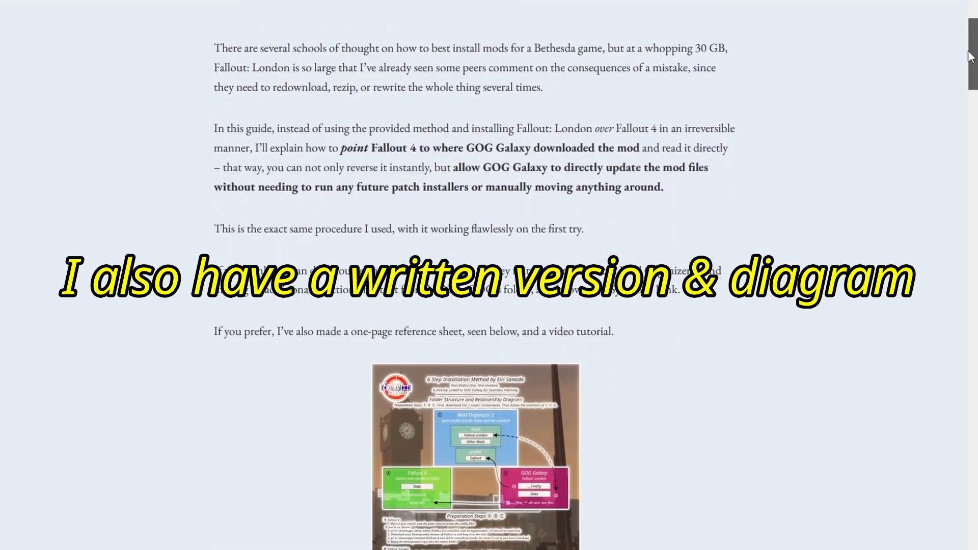
scroll("down", 3)
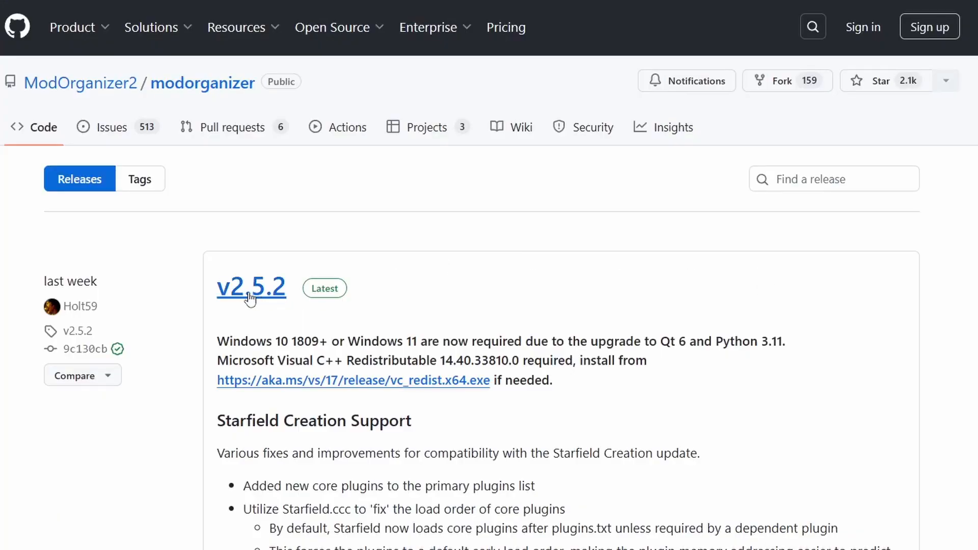
Step: Choose Fallout 4 for the new instance, tick profile-specific game INI files, and continue the wizard
scroll("down", 3)
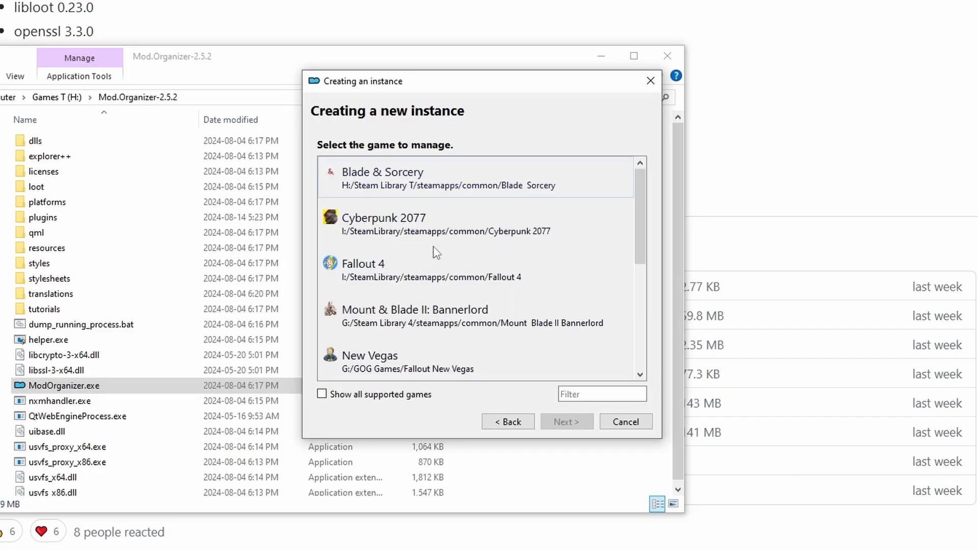
left_click(566, 422)
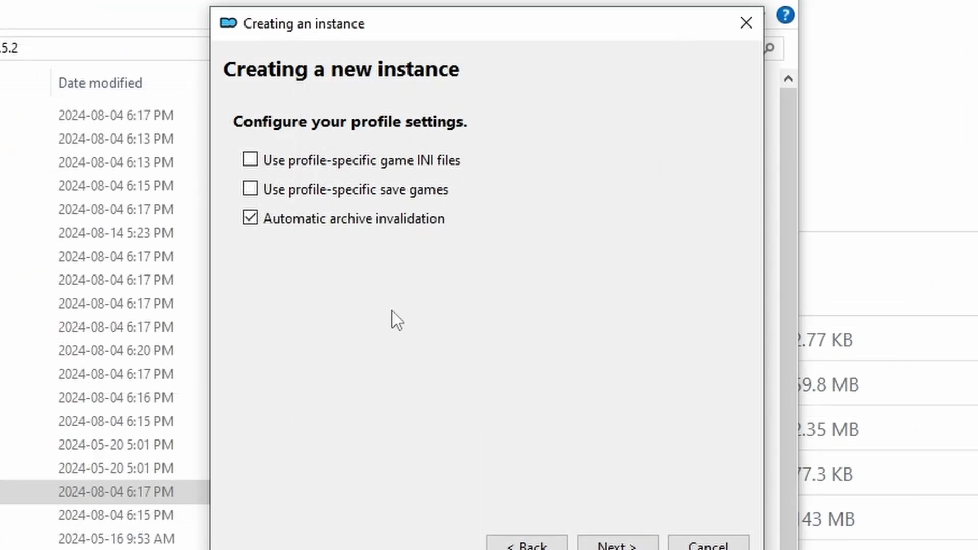
left_click(250, 160)
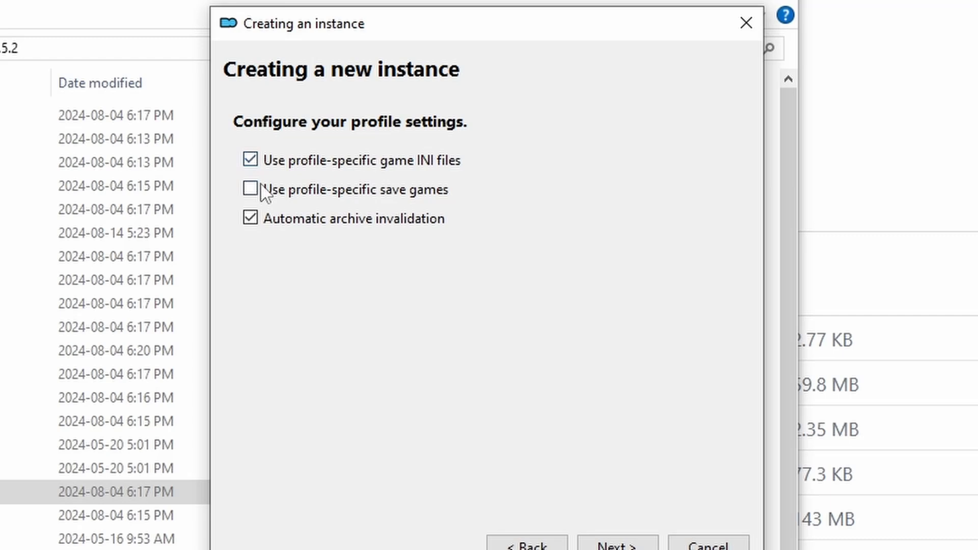
left_click(251, 189)
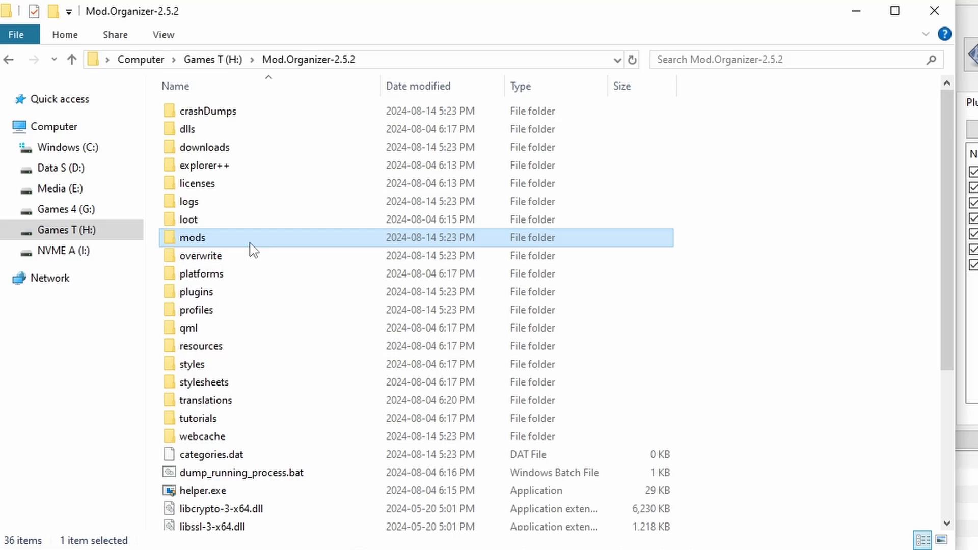
mouse_move(197, 249)
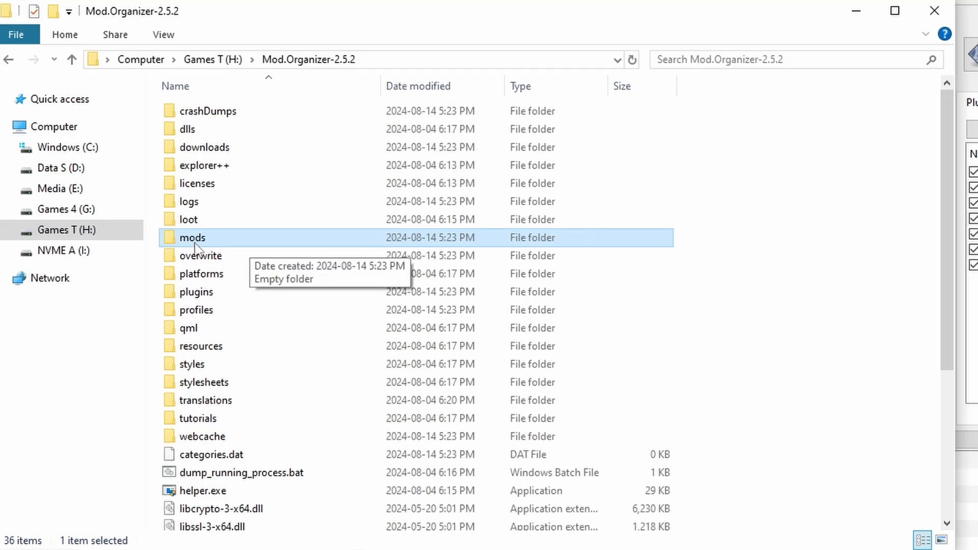
Step: Go into the empty mods folder inside Mod.Organizer-2.5.2
double_click(191, 238)
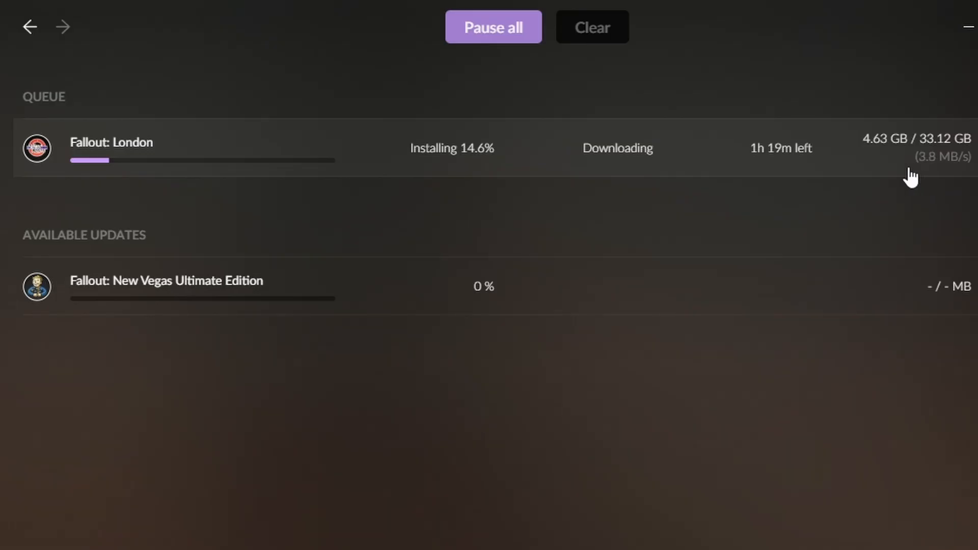
Step: Start Fallout: London from the download queue and reach the installer's irreversible-change warning
left_click(111, 143)
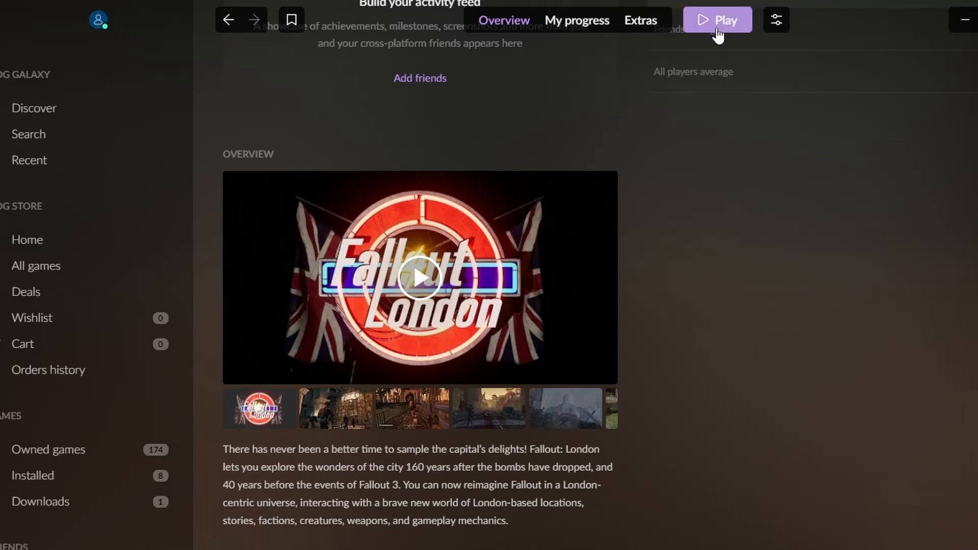
left_click(718, 20)
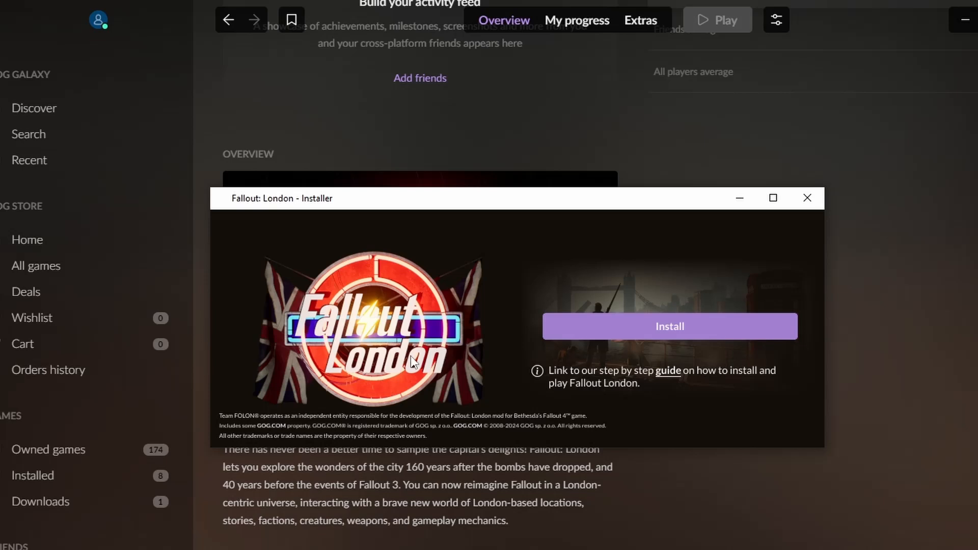
left_click(668, 327)
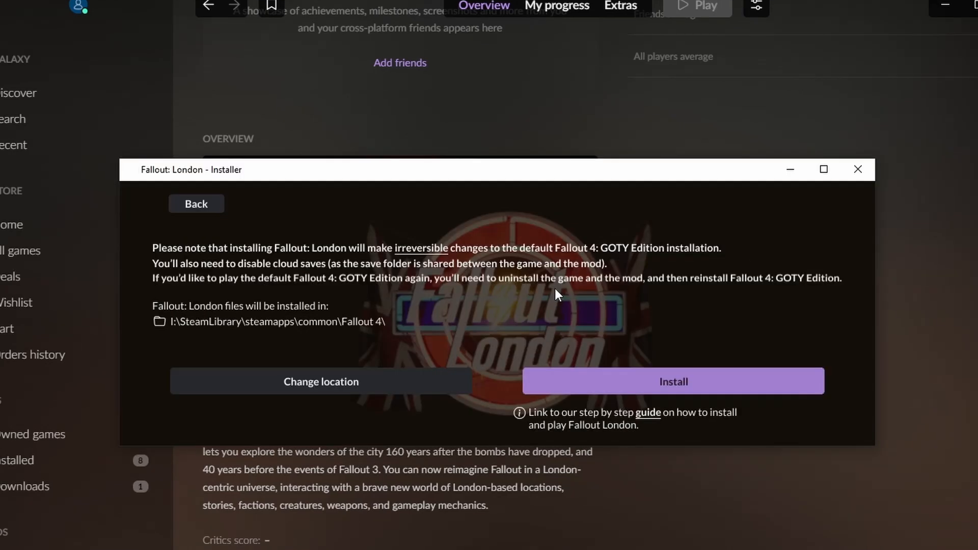
mouse_move(568, 304)
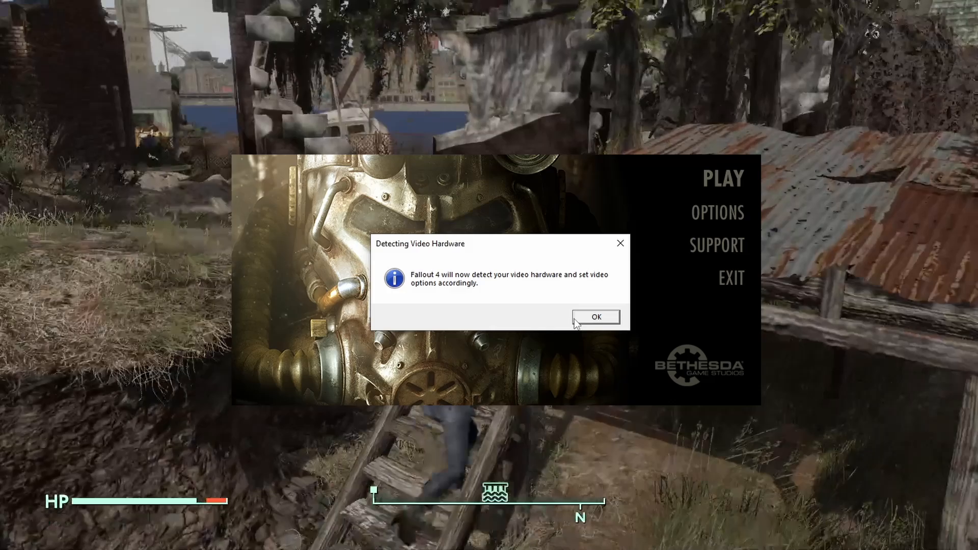
Step: Confirm video hardware detection and accept the Unidentified Video Card low-quality settings
left_click(594, 317)
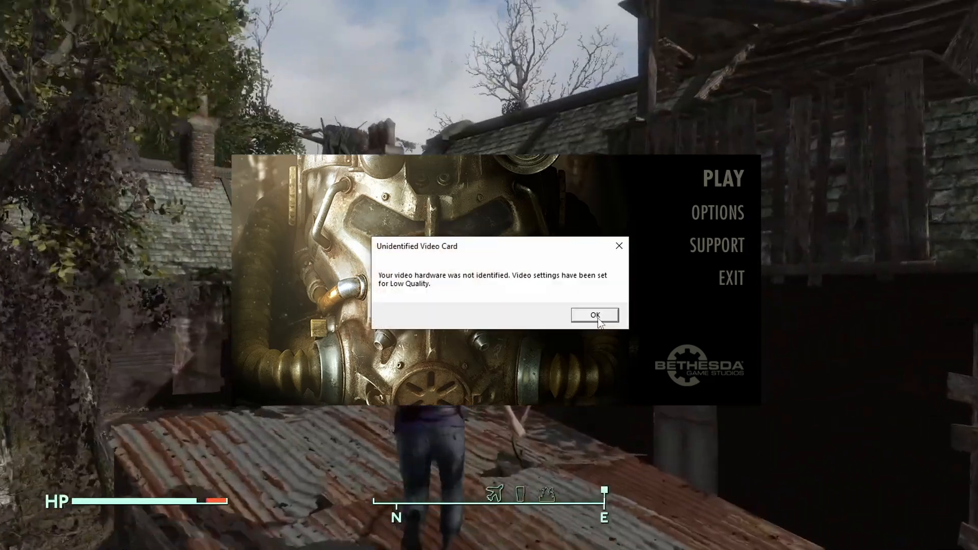
left_click(593, 315)
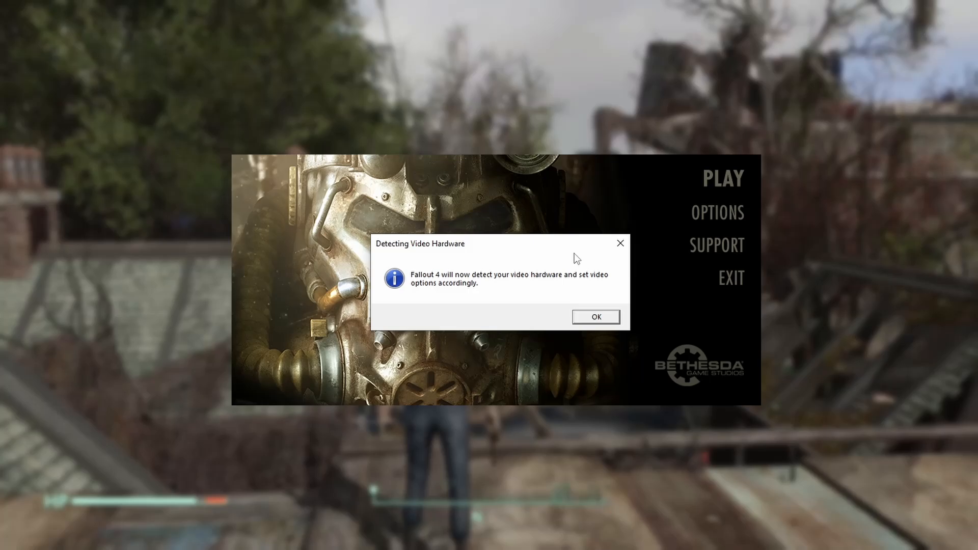
left_click(595, 317)
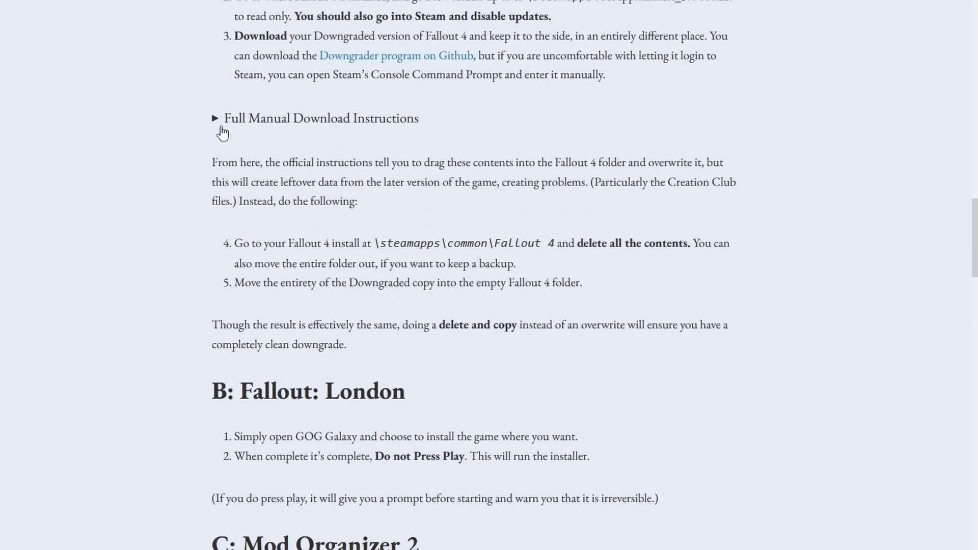
Step: Expand the 'Full Manual Download Instructions' section listing the Steam depot commands
left_click(215, 118)
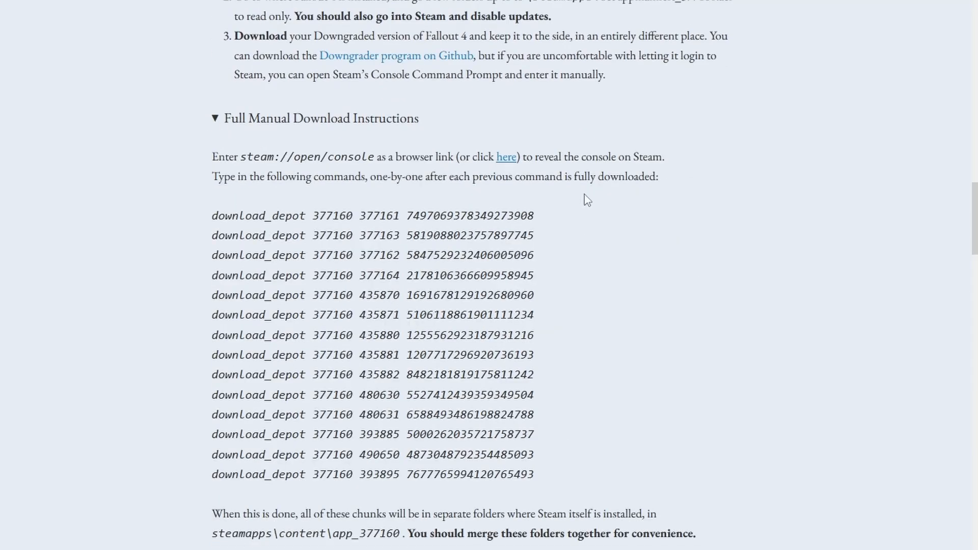
left_click(506, 157)
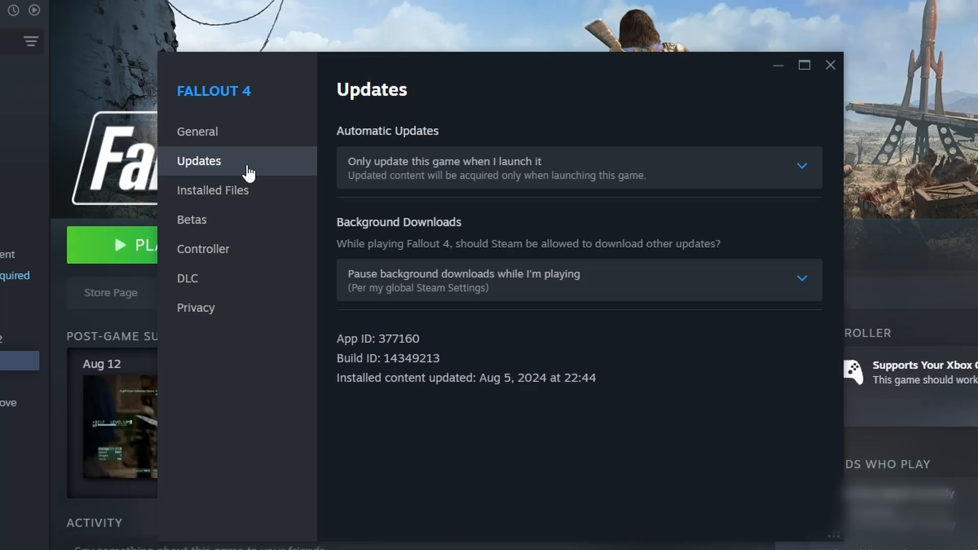
mouse_move(459, 182)
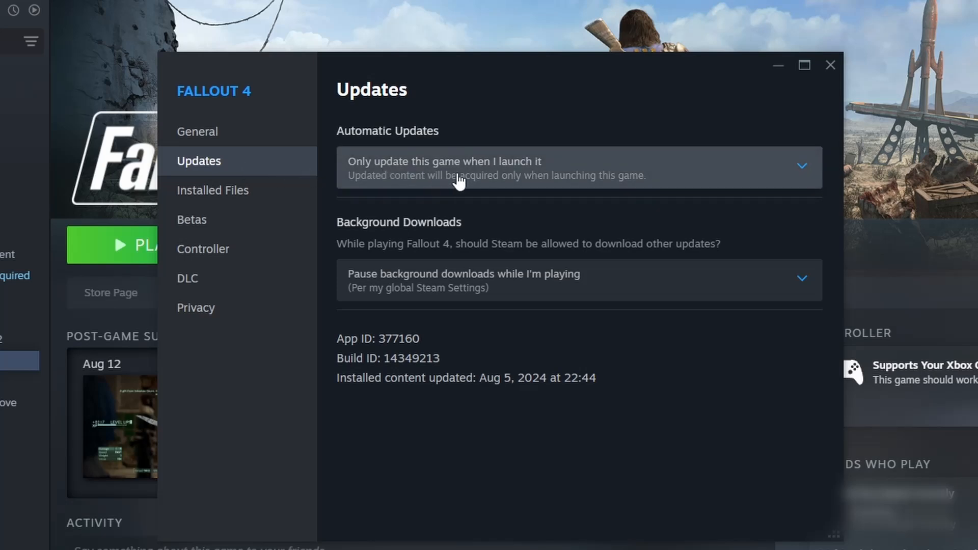
Step: Set Fallout 4 to 'Only update this game when I launch it' and head to the steamapps folder
left_click(829, 65)
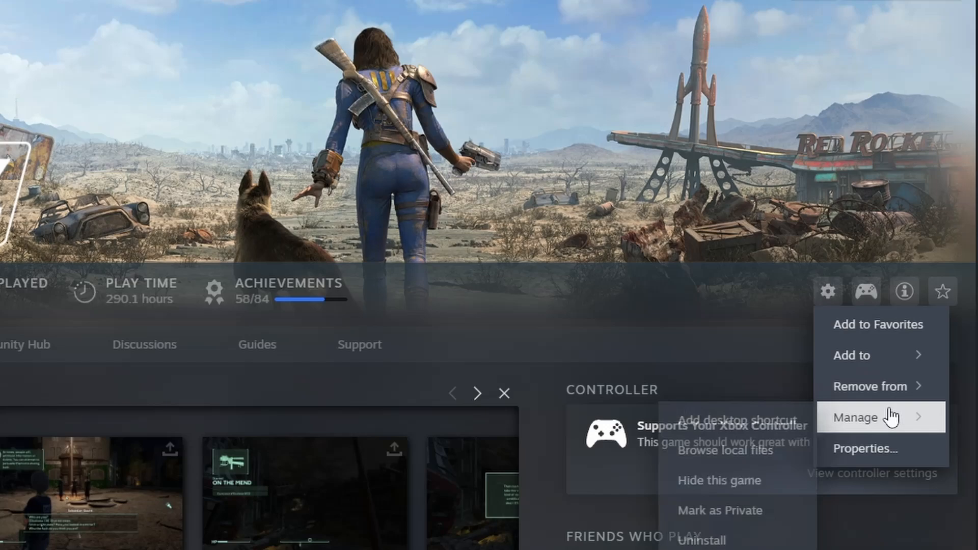
left_click(725, 450)
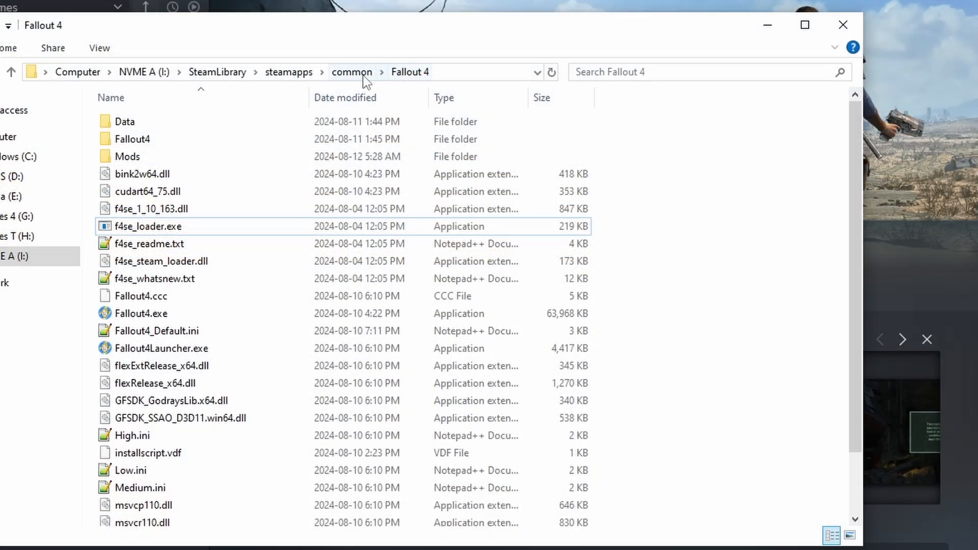
mouse_move(288, 72)
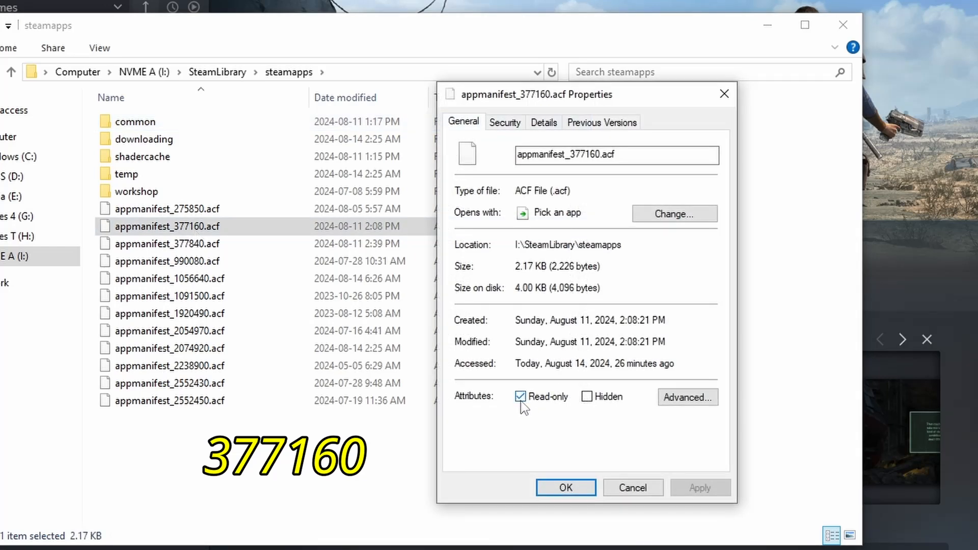
Step: Mark appmanifest_377160.acf as Read-only and confirm its properties
left_click(521, 397)
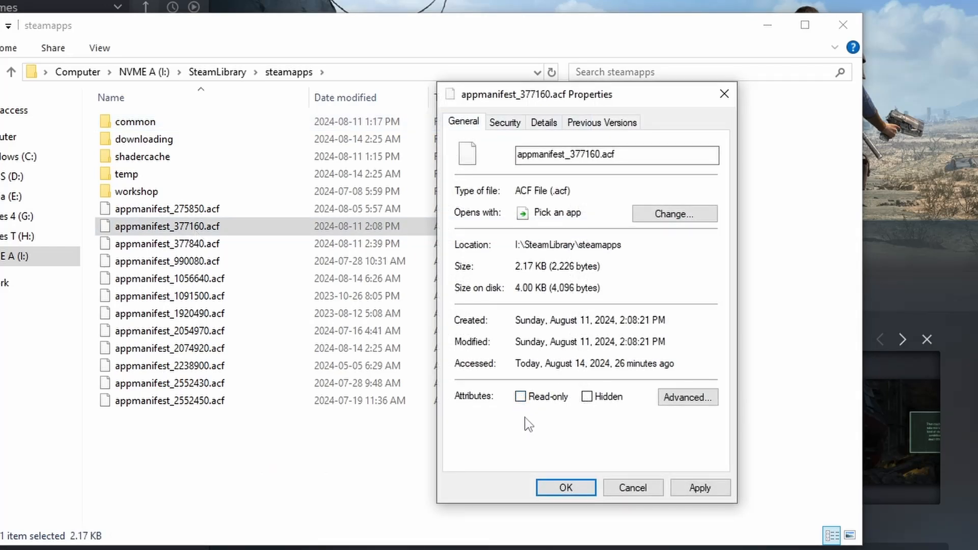
left_click(521, 396)
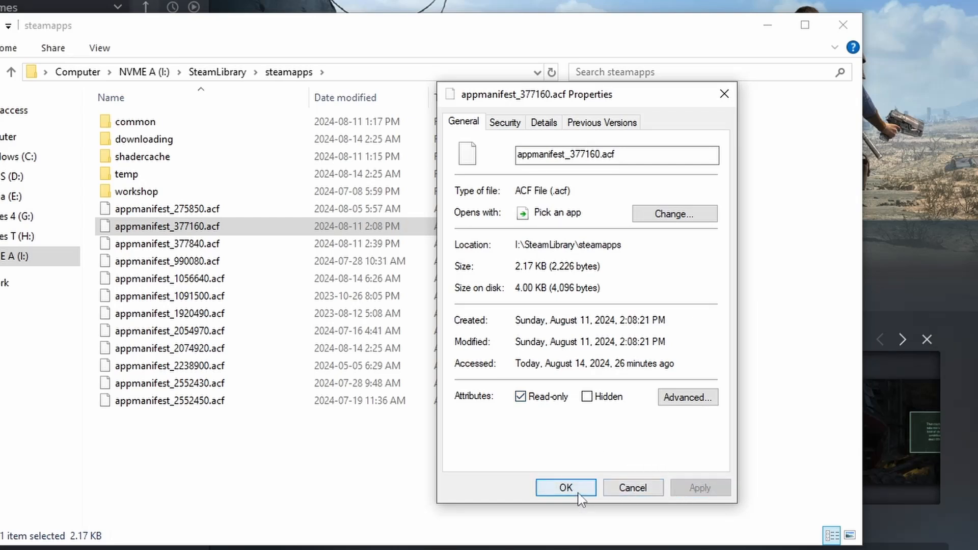
left_click(564, 489)
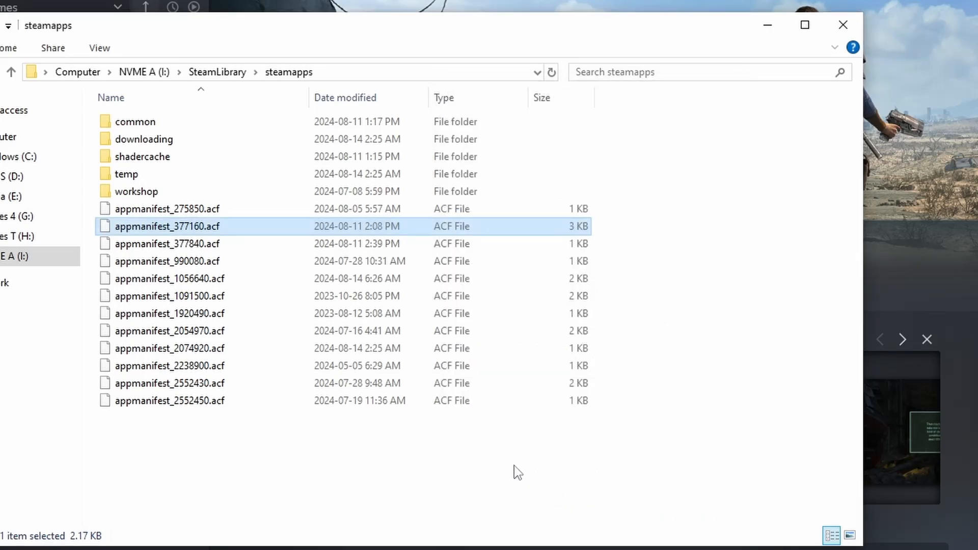
mouse_move(218, 235)
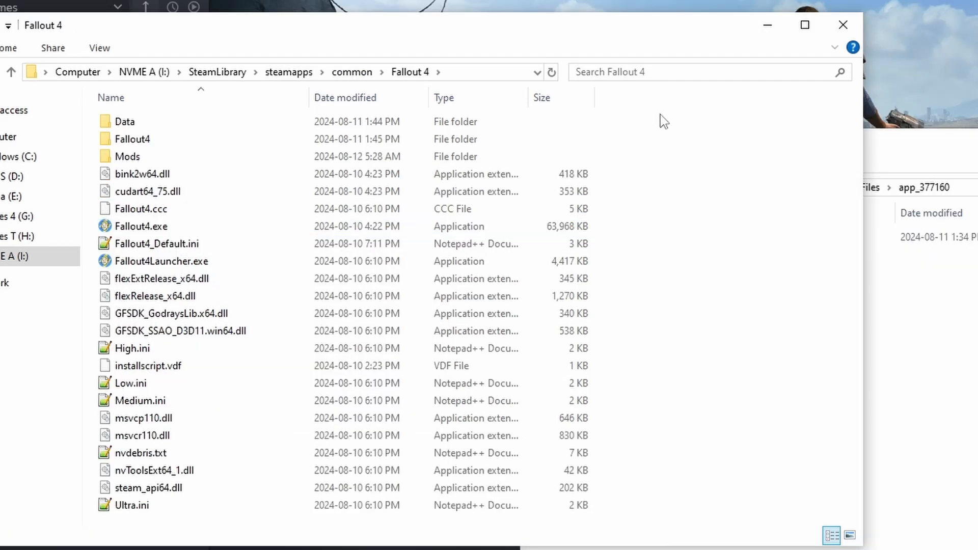
Step: Select everything in common\Fallout 4 and delete all the game files
key("ctrl+a")
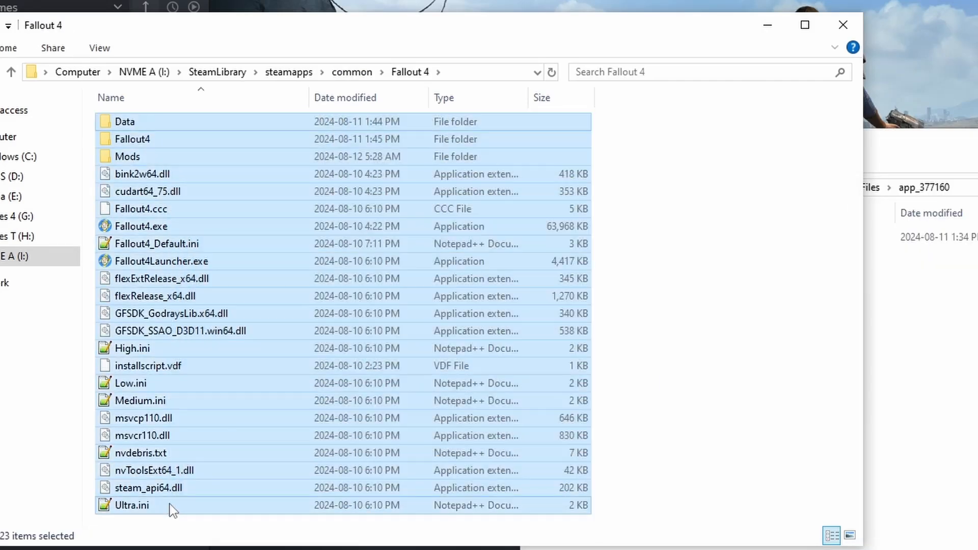
right_click(171, 505)
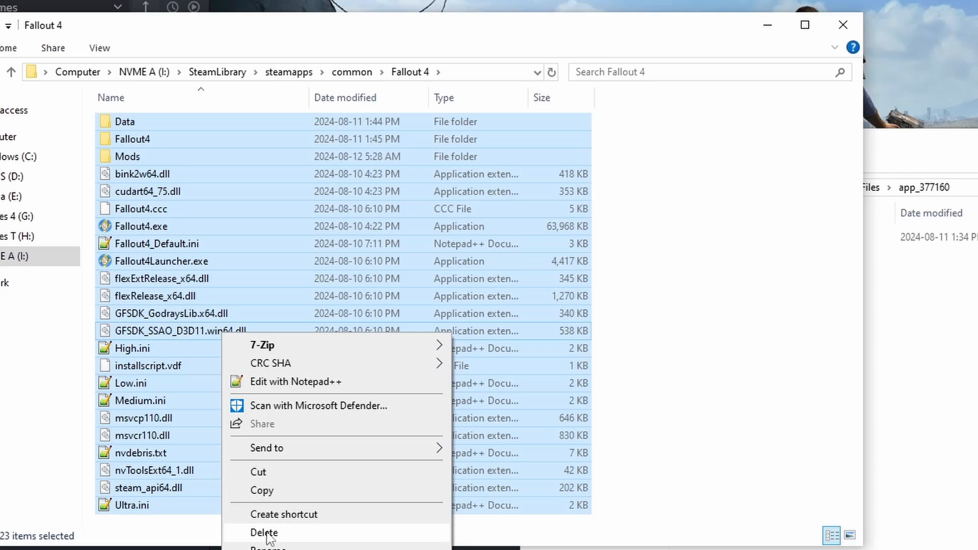
left_click(264, 533)
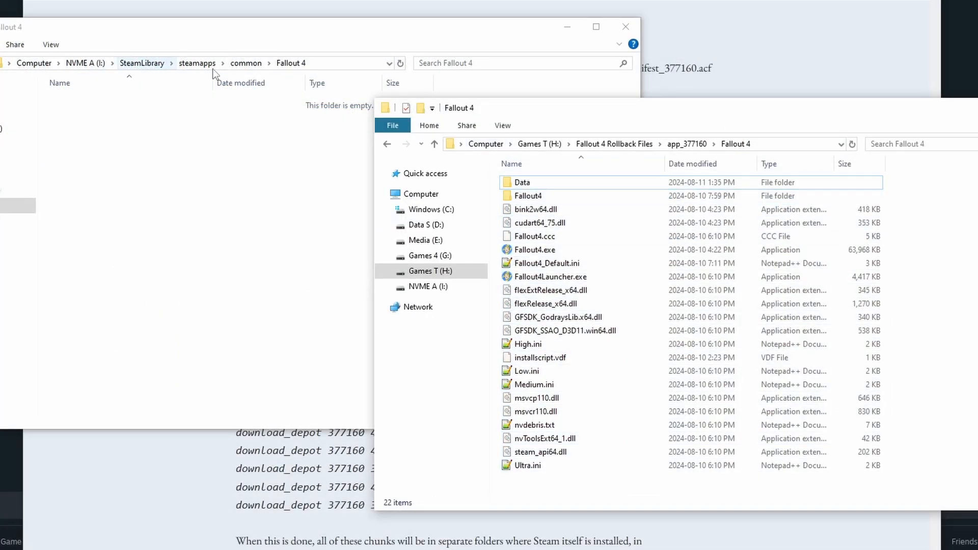
Step: Select all downgraded files in Rollback Files\app_377160\Fallout 4 ready to copy
left_click(527, 196)
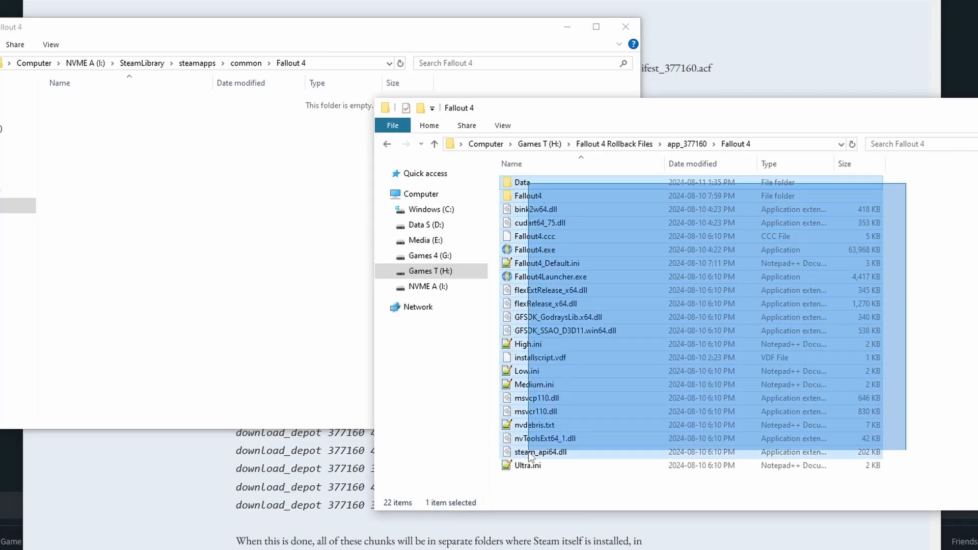
key("ctrl+a")
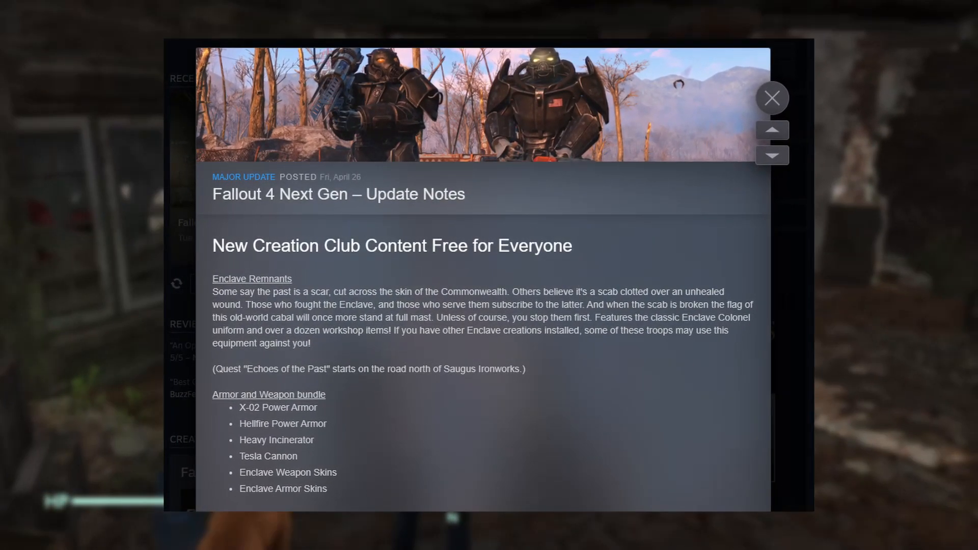
Step: Close the Fallout 4 Next Gen Update Notes overlay in Steam
left_click(772, 98)
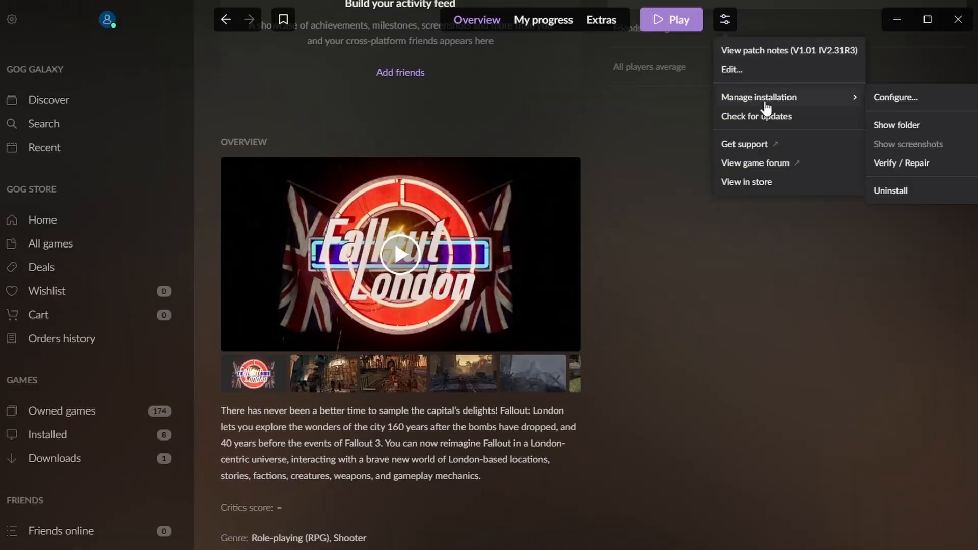
Step: Show the Fallout: London install folder and browse into Mod Organizer's profiles\London folder
left_click(897, 124)
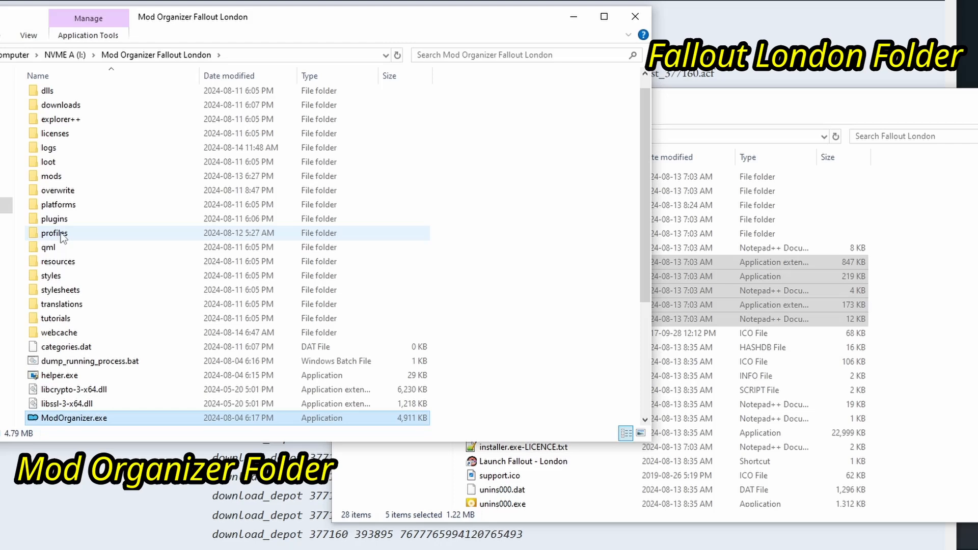
double_click(54, 232)
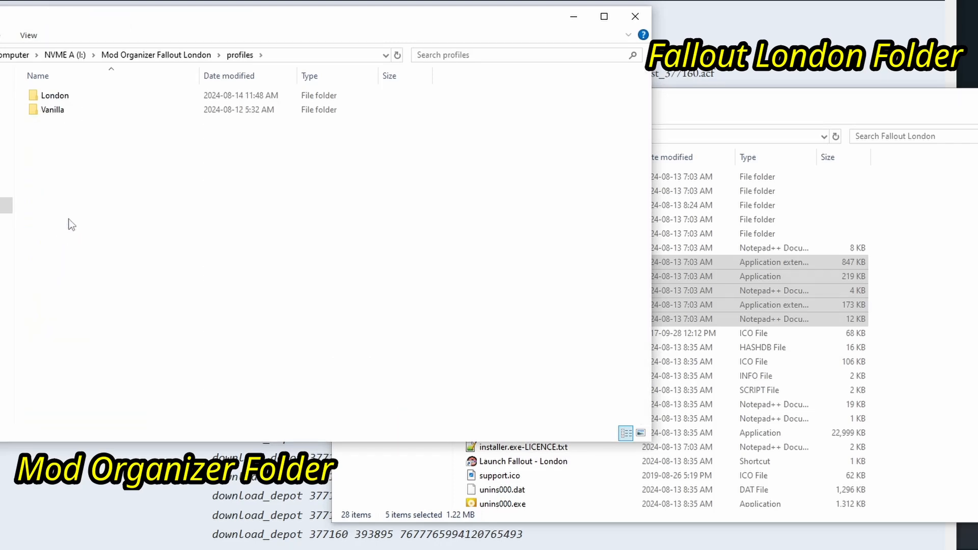
double_click(55, 95)
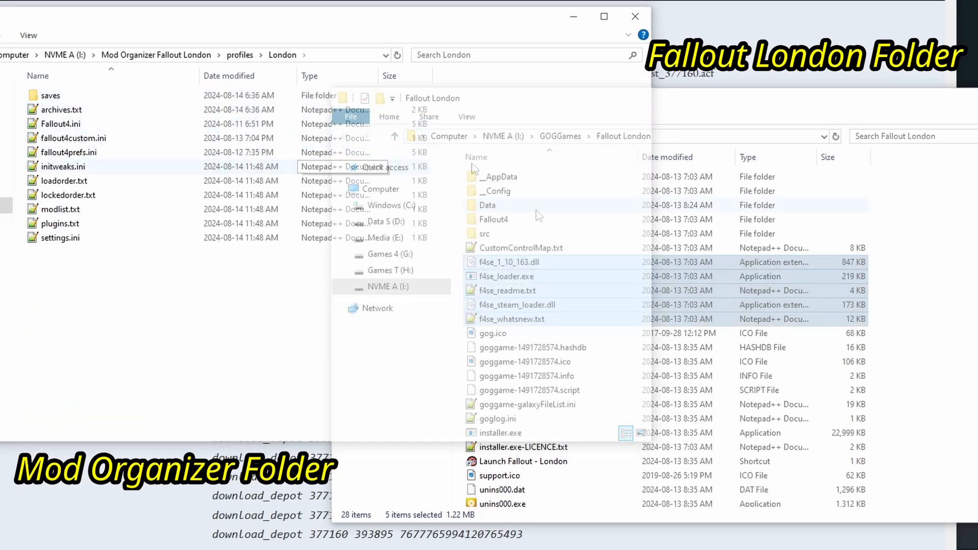
double_click(496, 191)
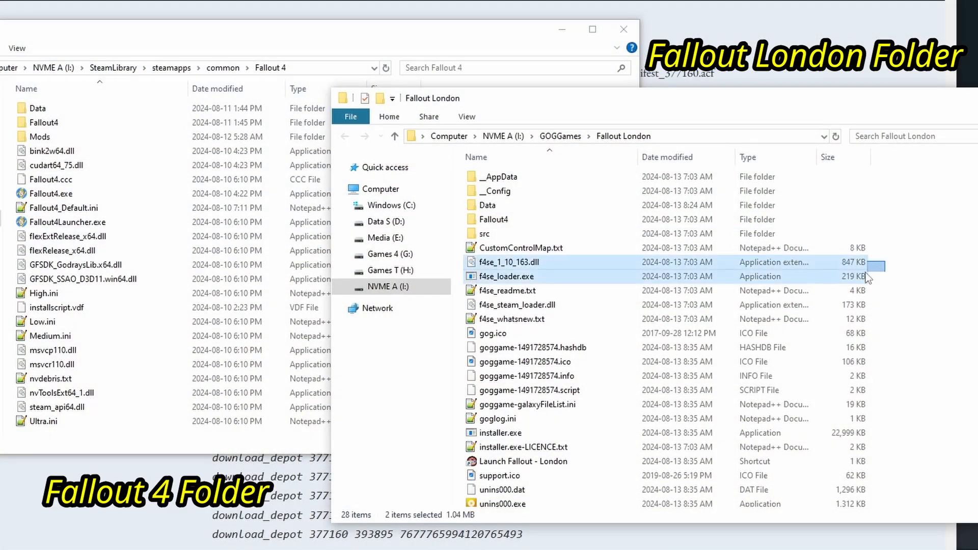
Step: Drag the selected f4se_* files from GOGGames\Fallout London into SteamLibrary's Fallout 4 folder
left_click(510, 319)
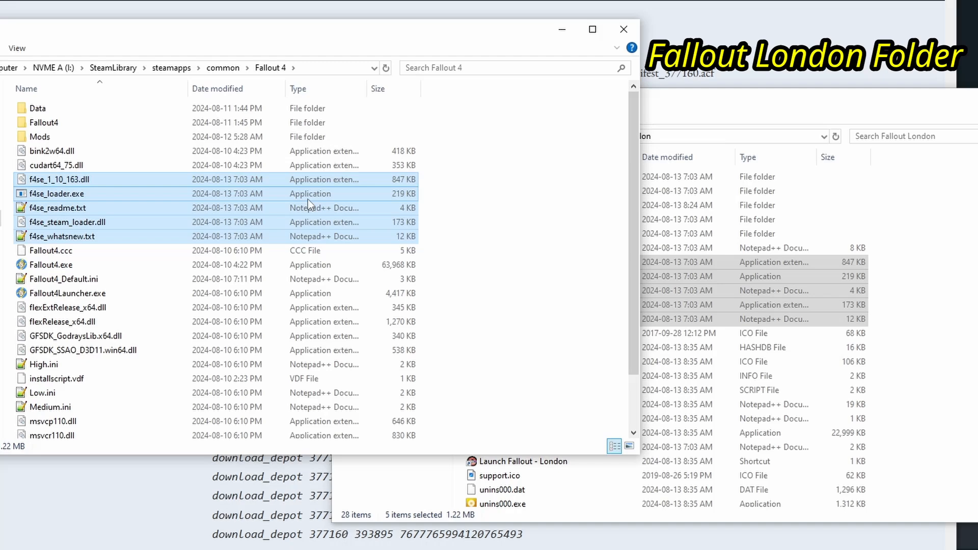
left_click(502, 234)
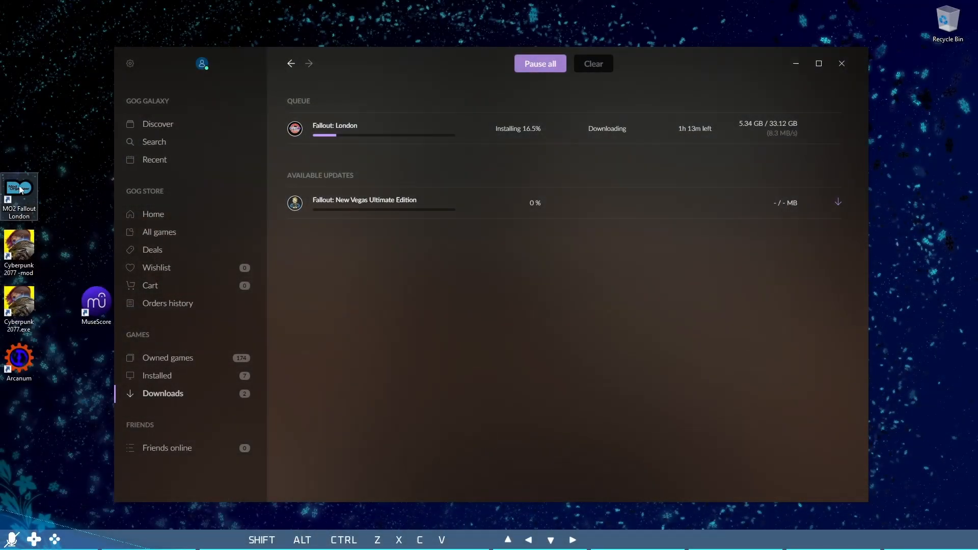
right_click(19, 196)
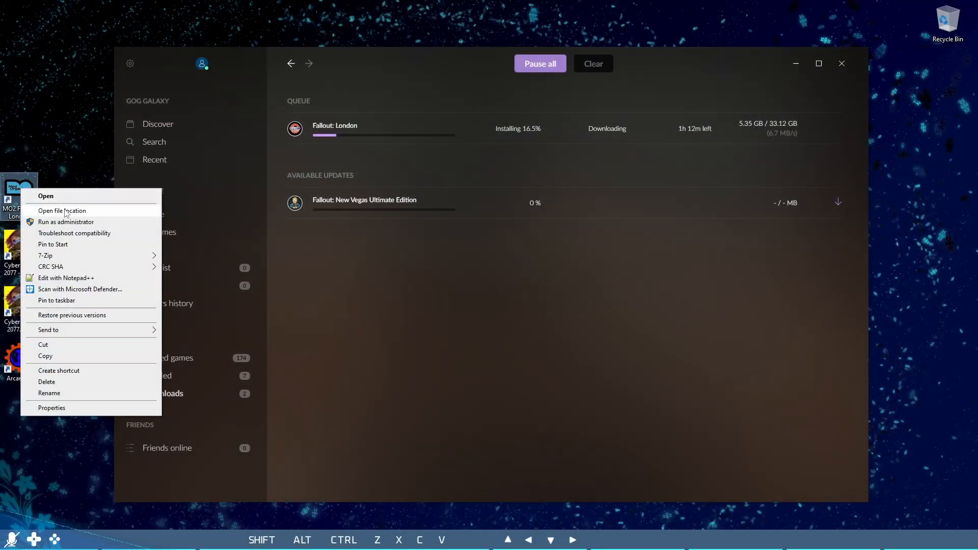
left_click(63, 210)
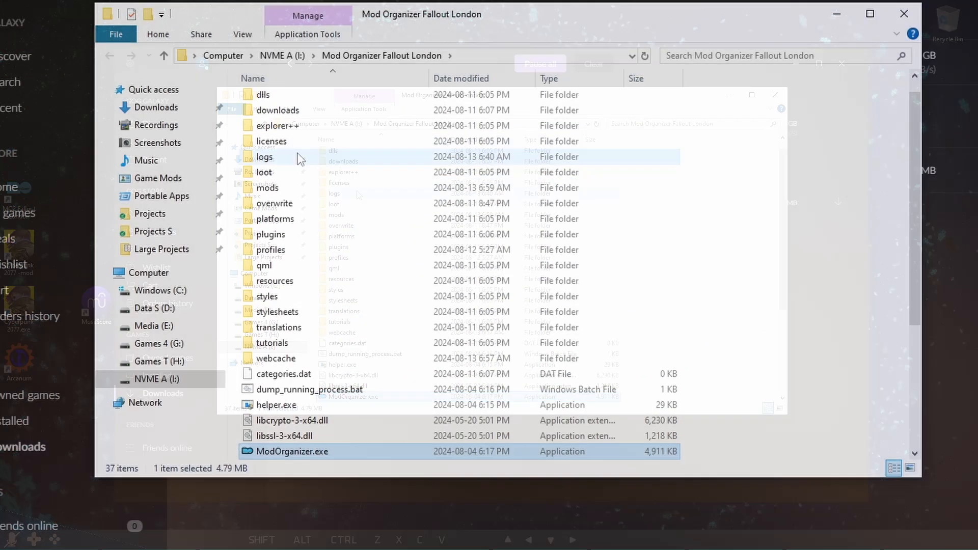
double_click(266, 188)
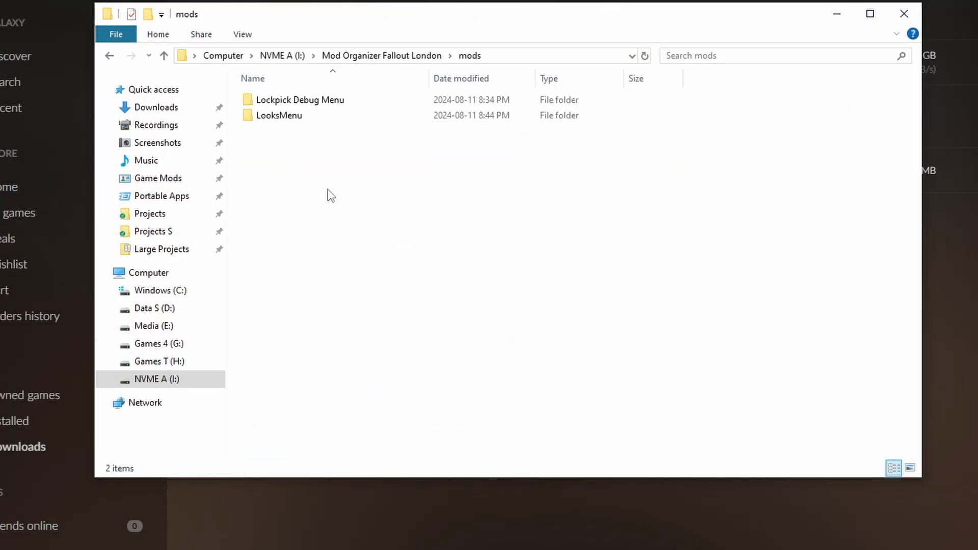
left_click(279, 115)
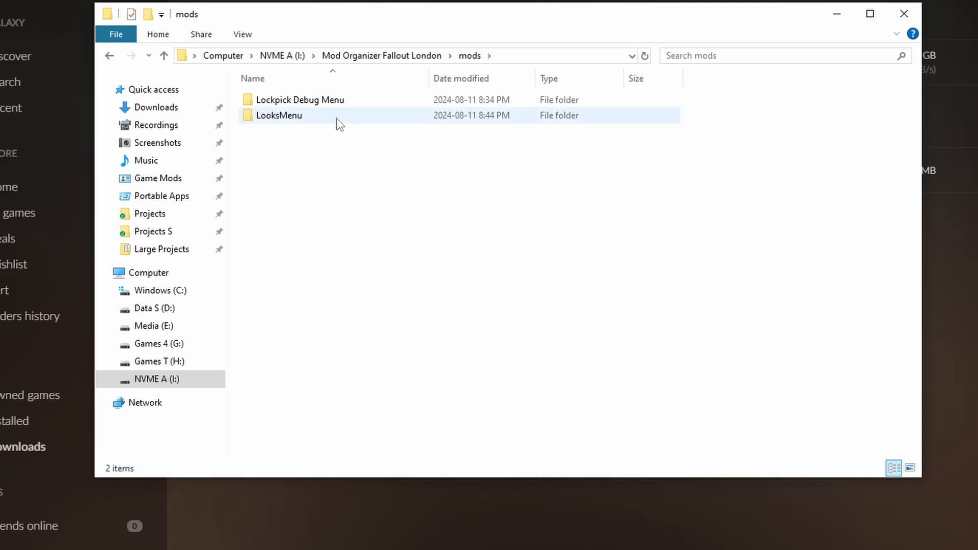
left_click(361, 135)
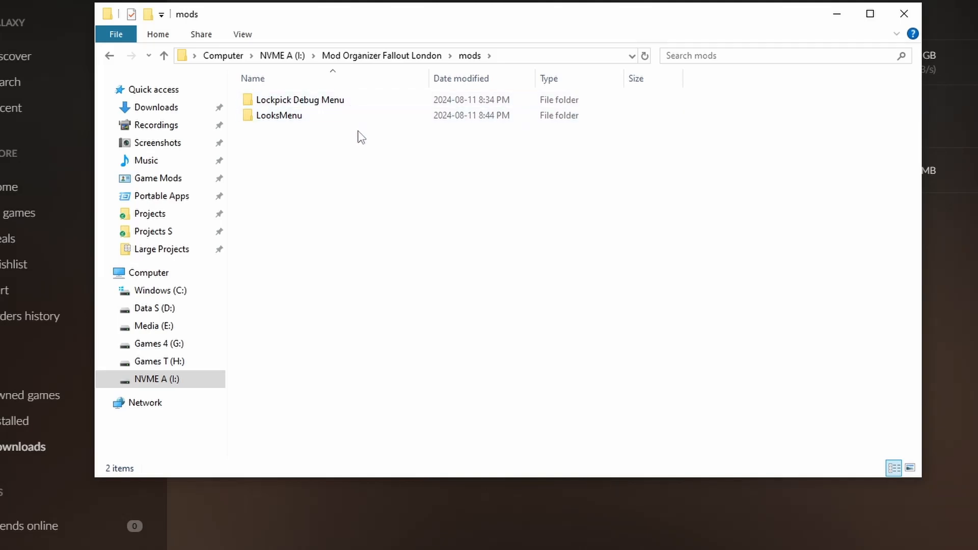
mouse_move(341, 116)
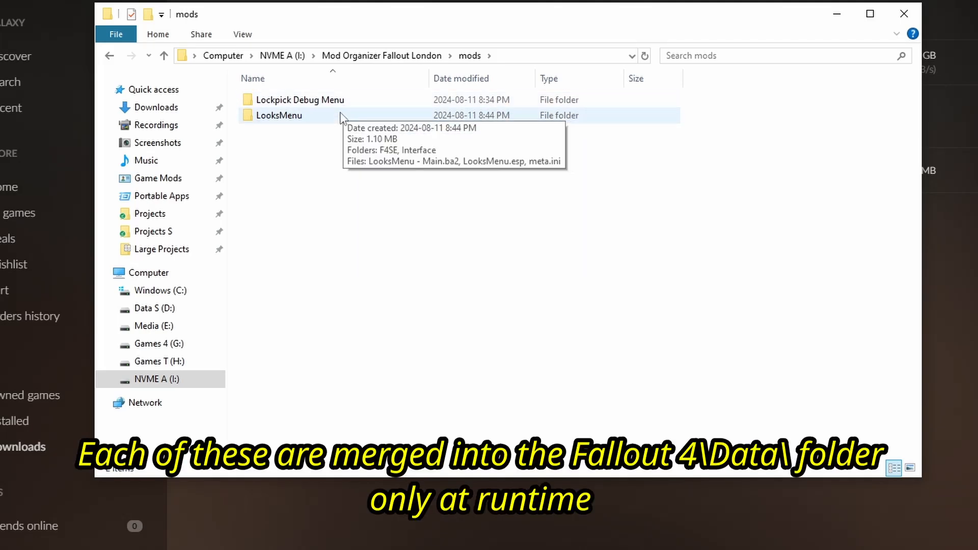
double_click(278, 115)
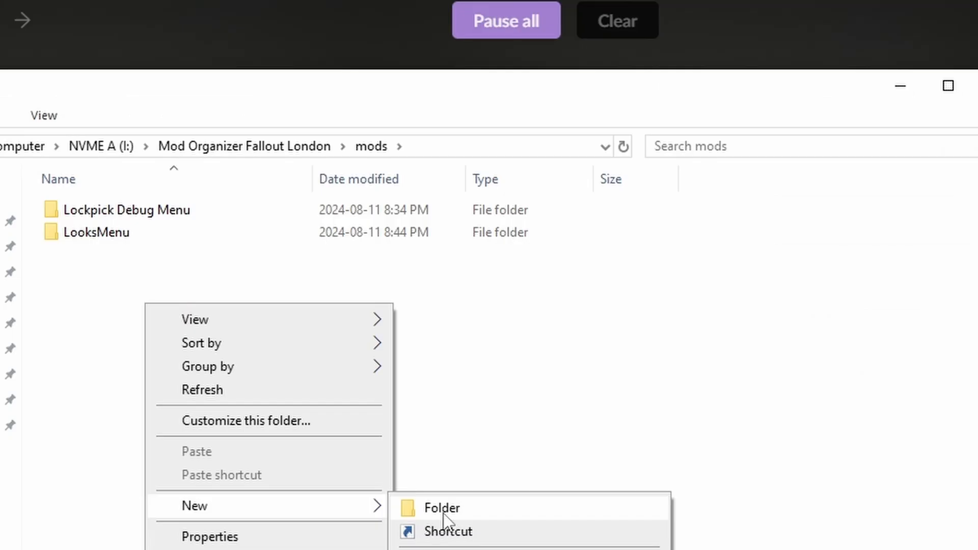
mouse_move(511, 522)
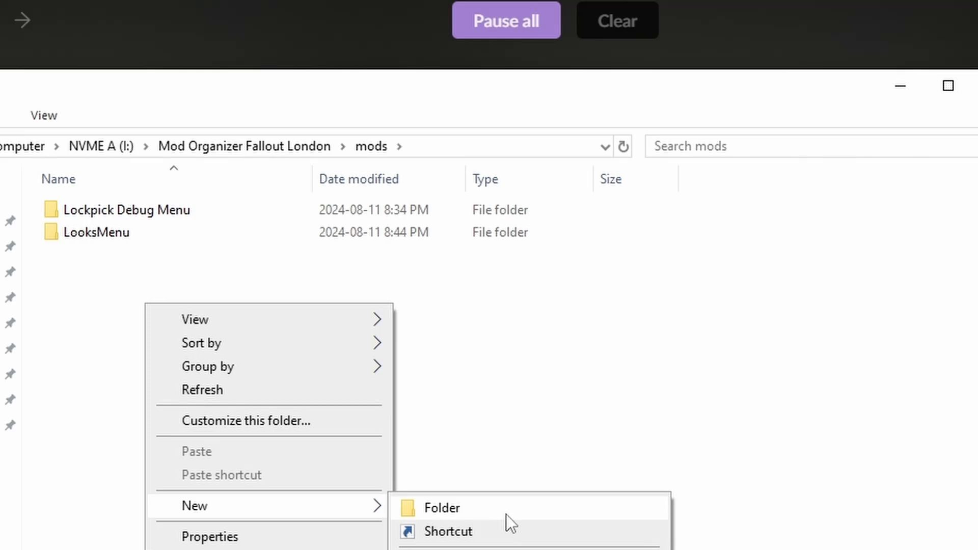
Step: Explore New > Folder in mods and bring up I:\GOGGames\Fallout London in a second window
left_click(442, 508)
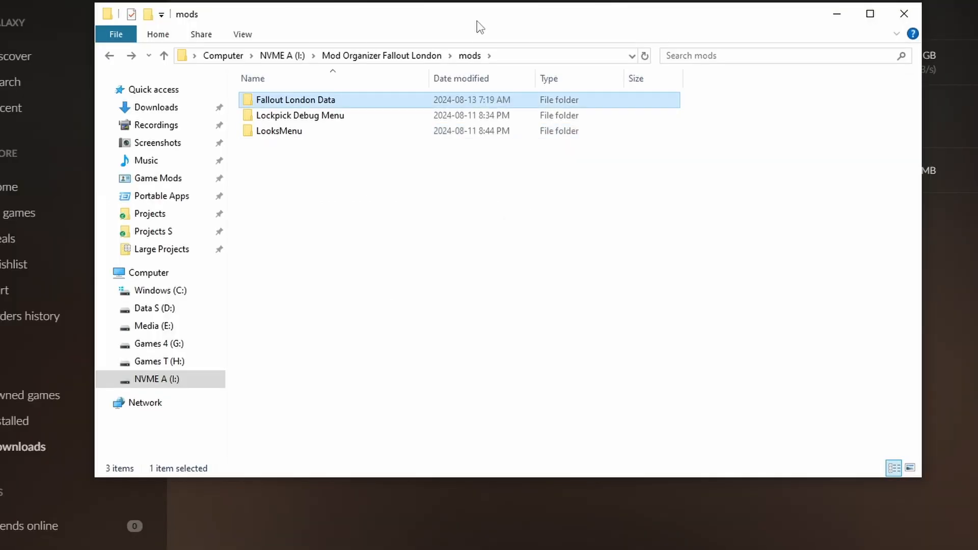
double_click(296, 100)
type("comma")
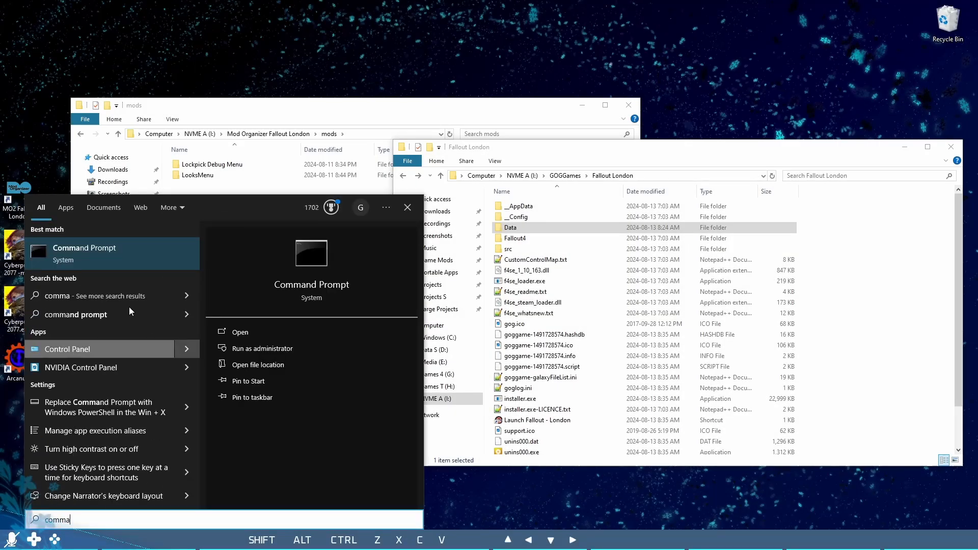
Step: Start Command Prompt and enter mklink /j with target 'I:\Mod Organizer Fallout London\mods\Fallout London Junction'
left_click(239, 331)
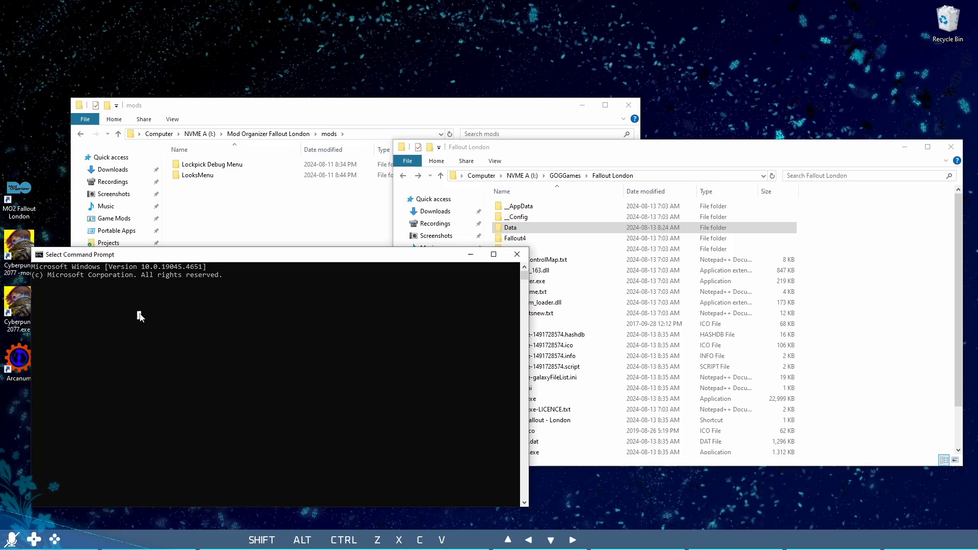
left_click(141, 318)
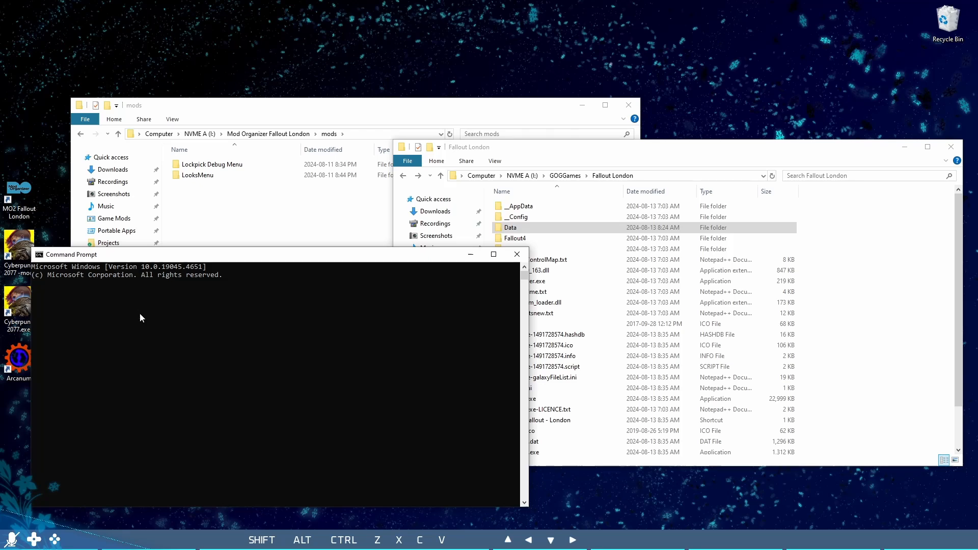
type("m")
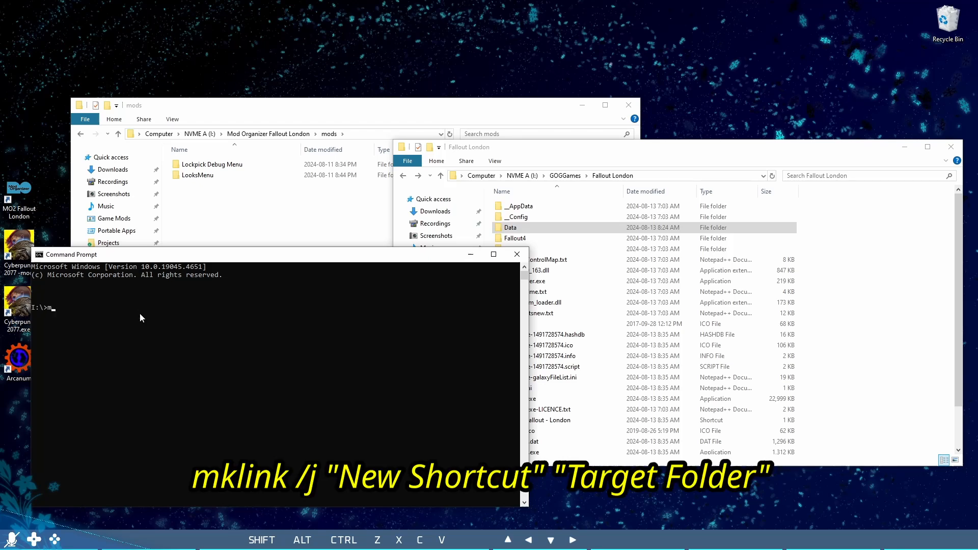
type("klink /")
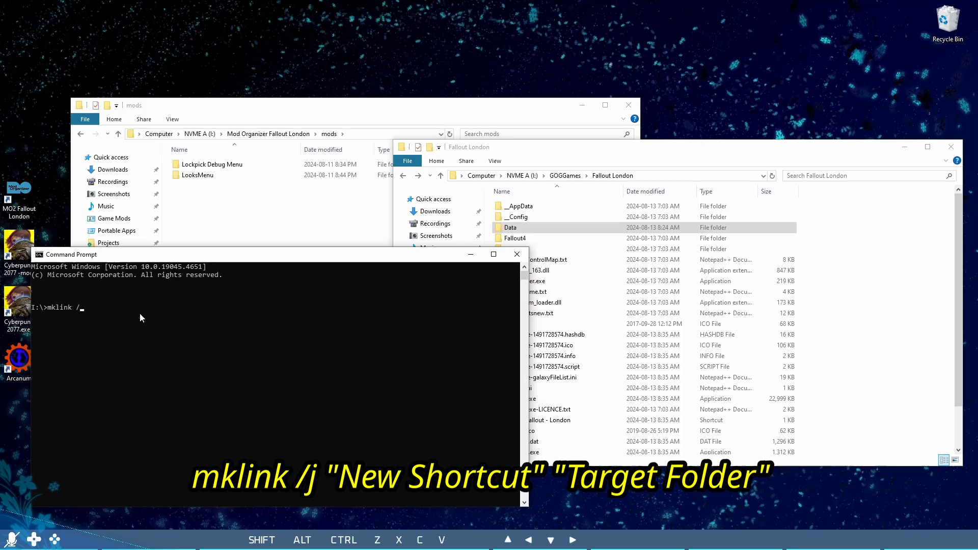
type("j \"")
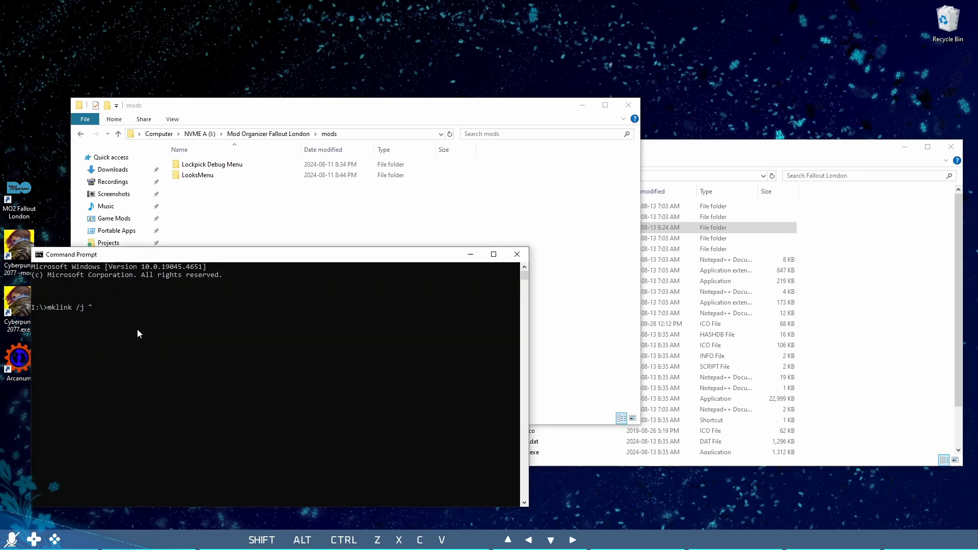
type("I:\\Mod Organizer Fallout London\\mods")
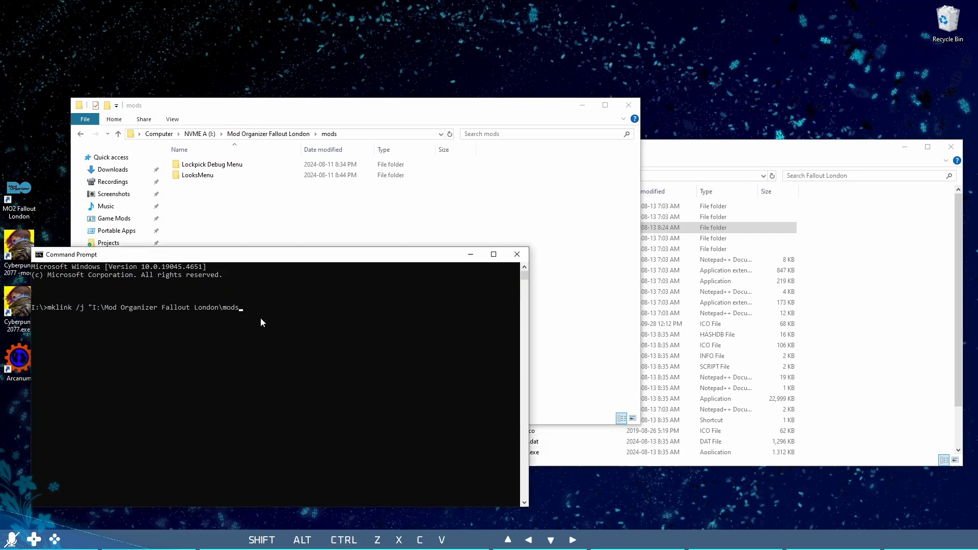
type("\\Fallout")
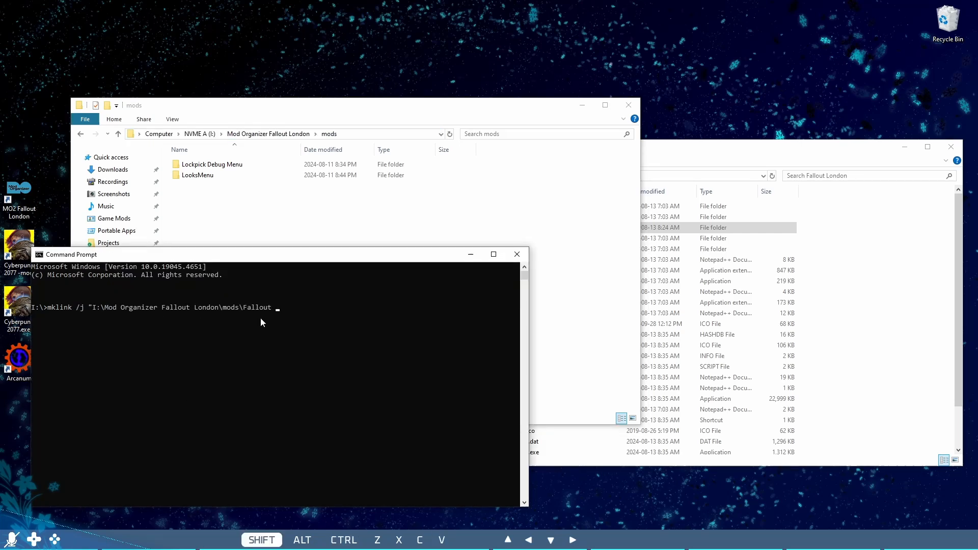
type("London Junction\"")
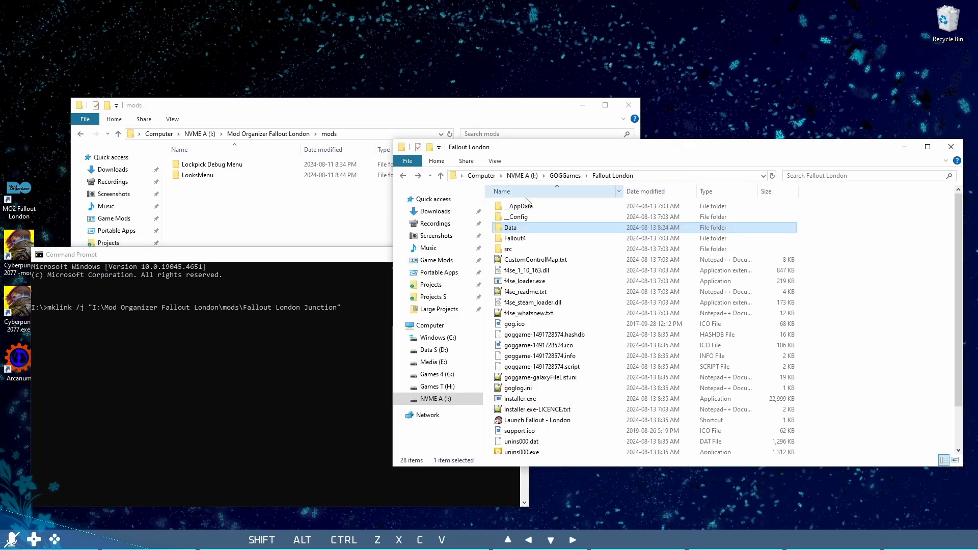
Step: Add I:\GOGGames\Fallout London\Data as the link source and run the command to create the junction
double_click(511, 227)
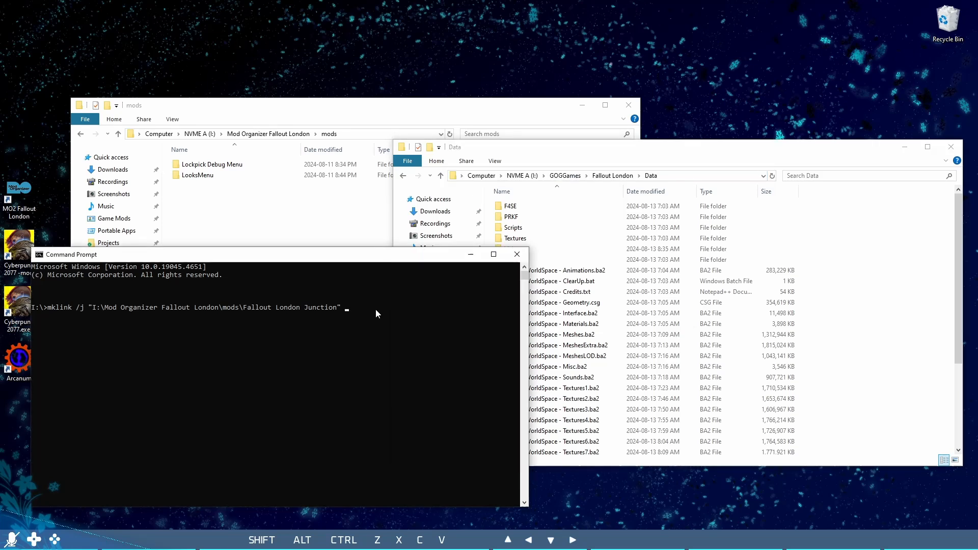
type(" \"I:\\GOGGames\\Fallout London\\Data")
key("Return")
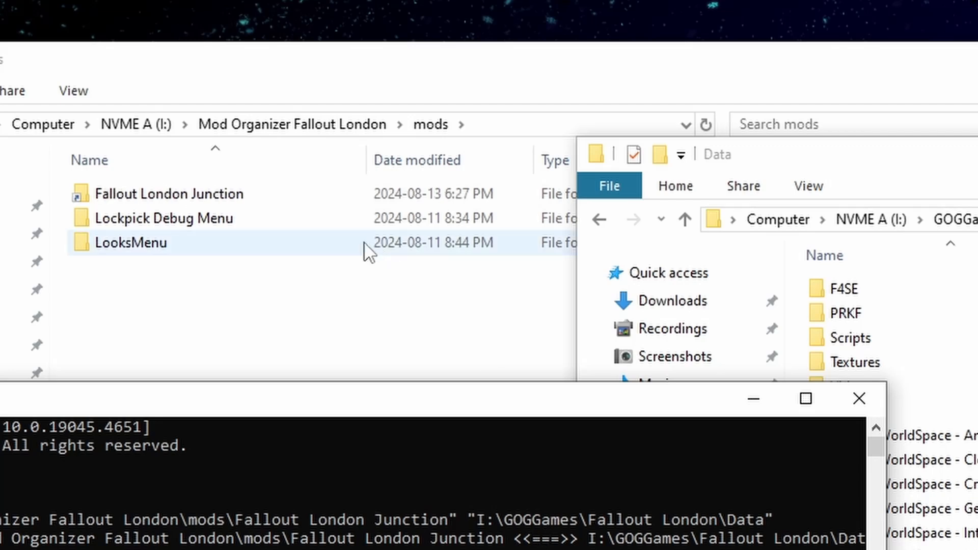
Step: Look inside the new Fallout London Junction folder in mods to confirm its contents
left_click(168, 193)
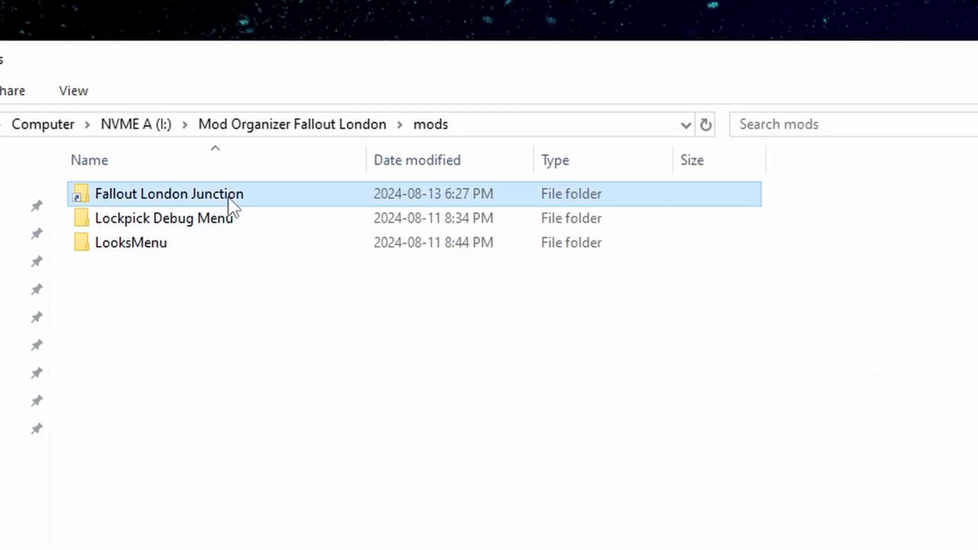
double_click(168, 194)
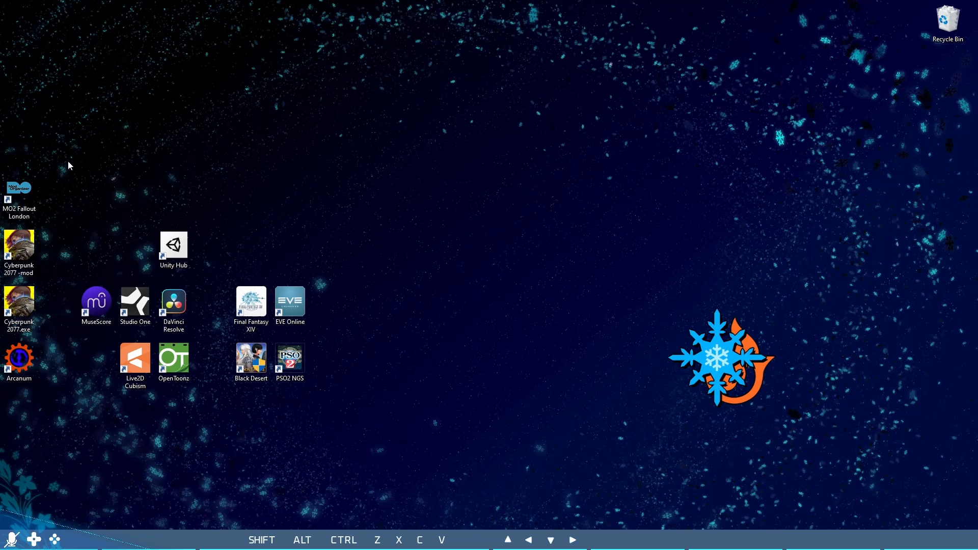
Step: Launch MO2, tick Fallout London Junction, select F4SE as executable and run the game
double_click(18, 195)
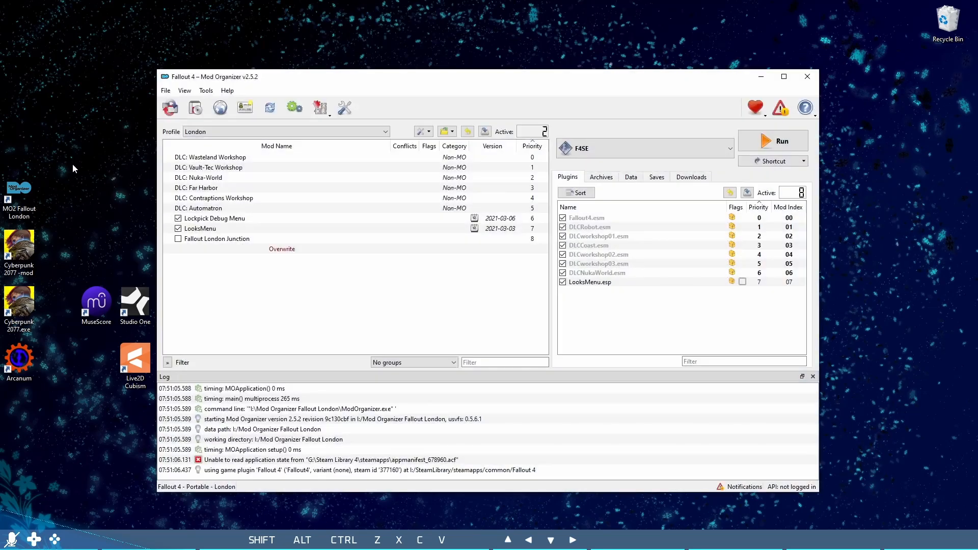
left_click(179, 239)
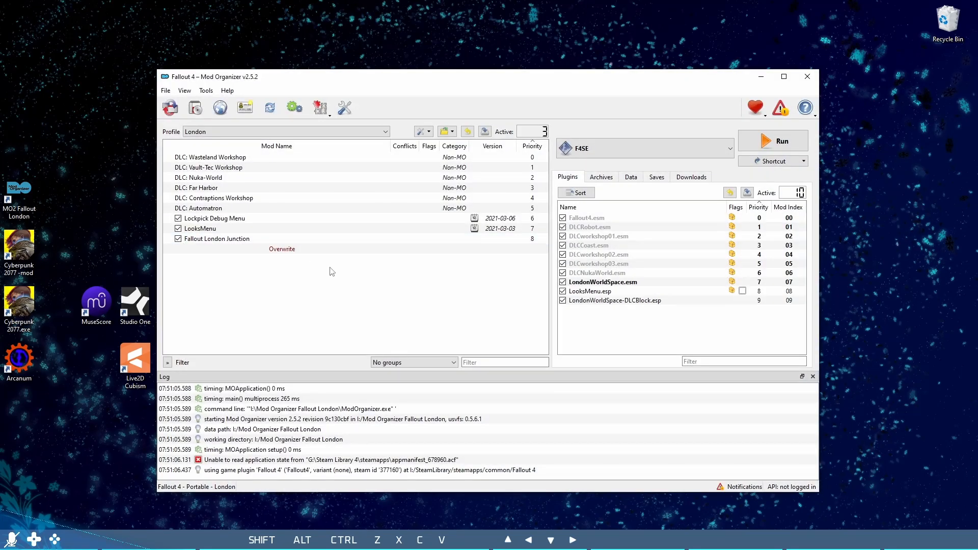
left_click(588, 246)
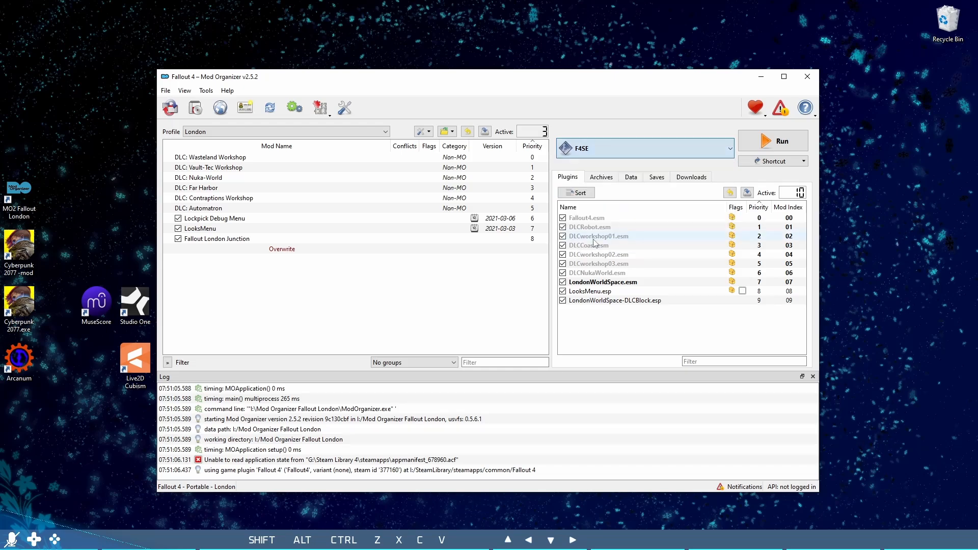
left_click(782, 141)
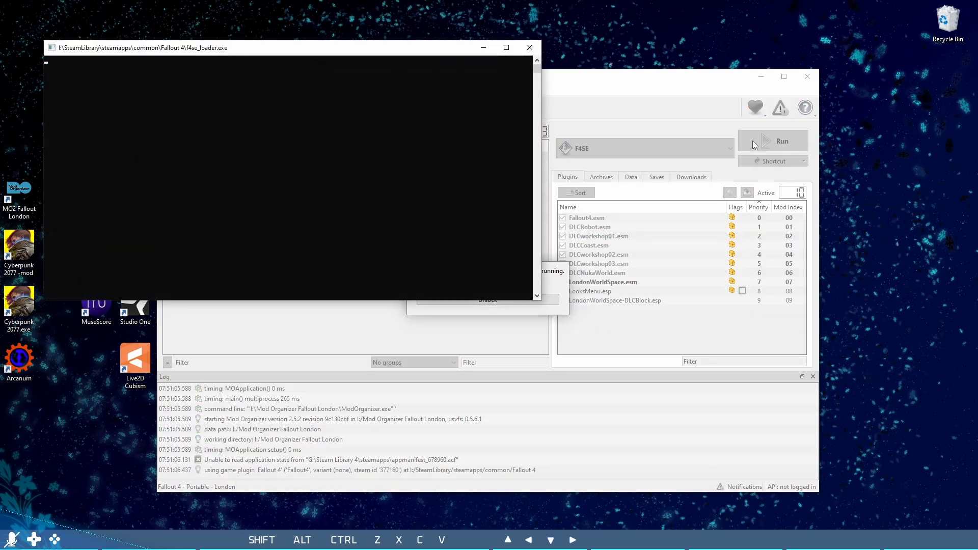
left_click(782, 141)
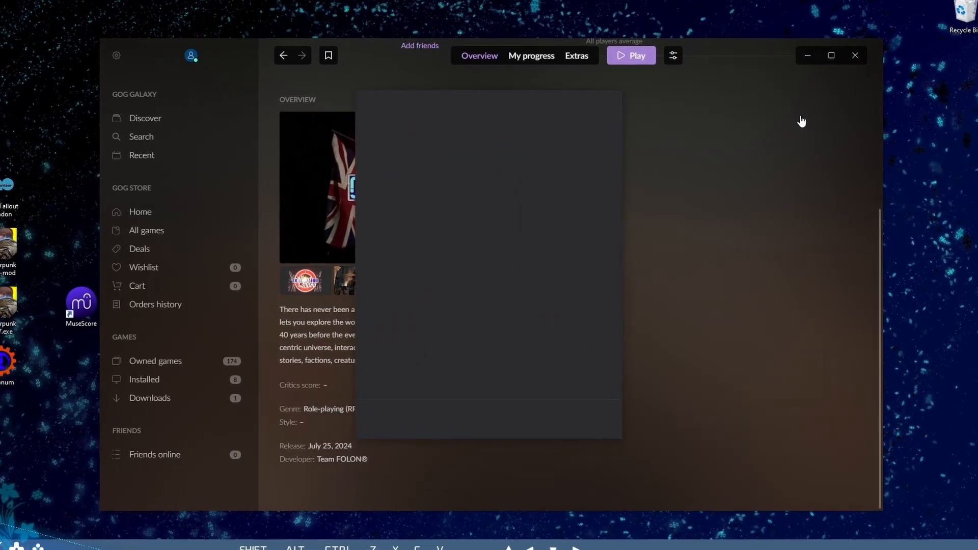
Step: Reach Manage installation > Configure for Fallout: London showing versions V1.01 and 2.31_Revision2
left_click(673, 55)
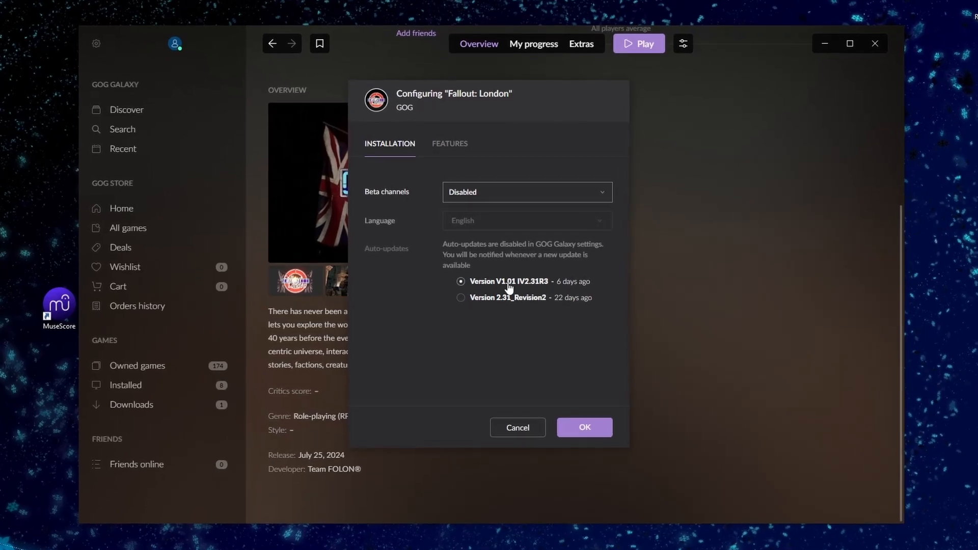